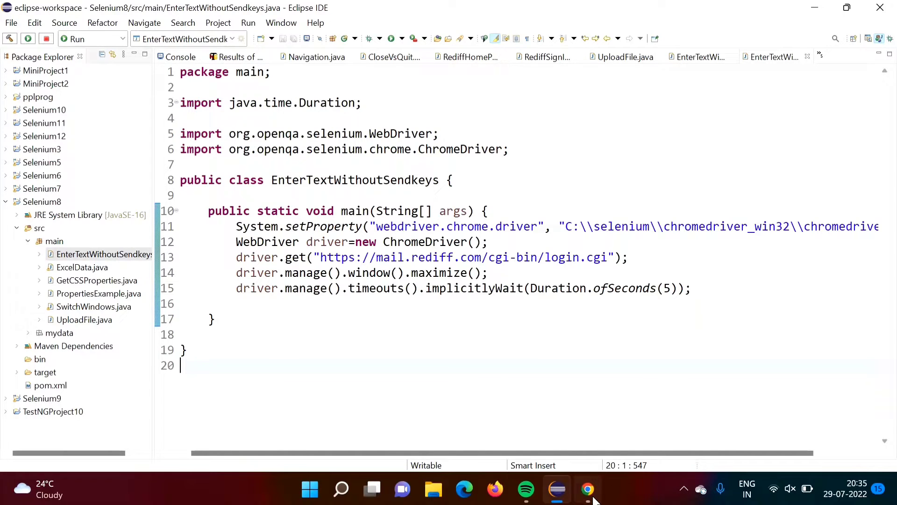
- Bring the Chrome window with the Rediffmail login page to the front
{"action": "left_click", "coordinate": [587, 488]}
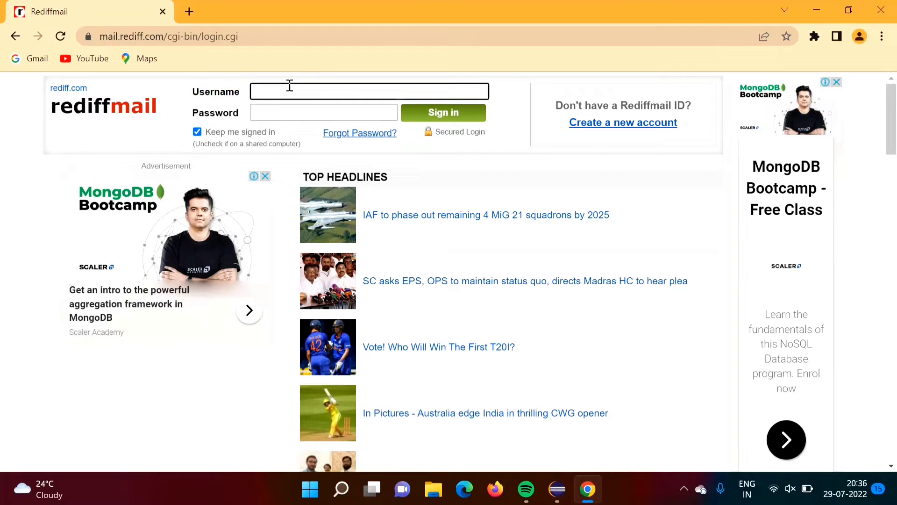
{"action": "mouse_move", "coordinate": [339, 324]}
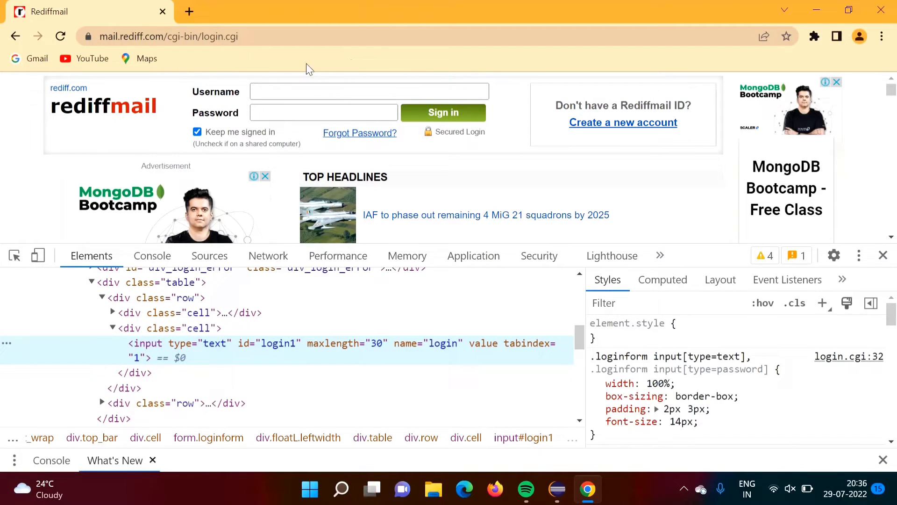
{"action": "mouse_move", "coordinate": [369, 90]}
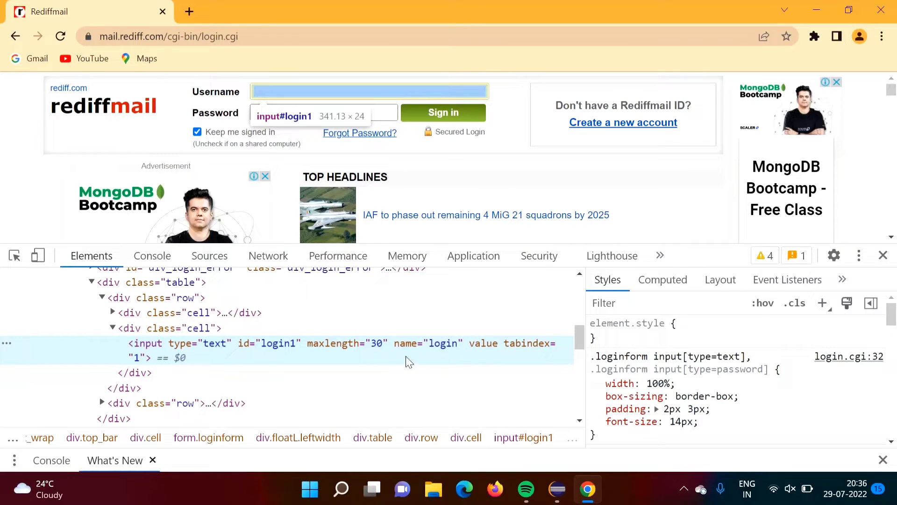
{"action": "mouse_move", "coordinate": [197, 267]}
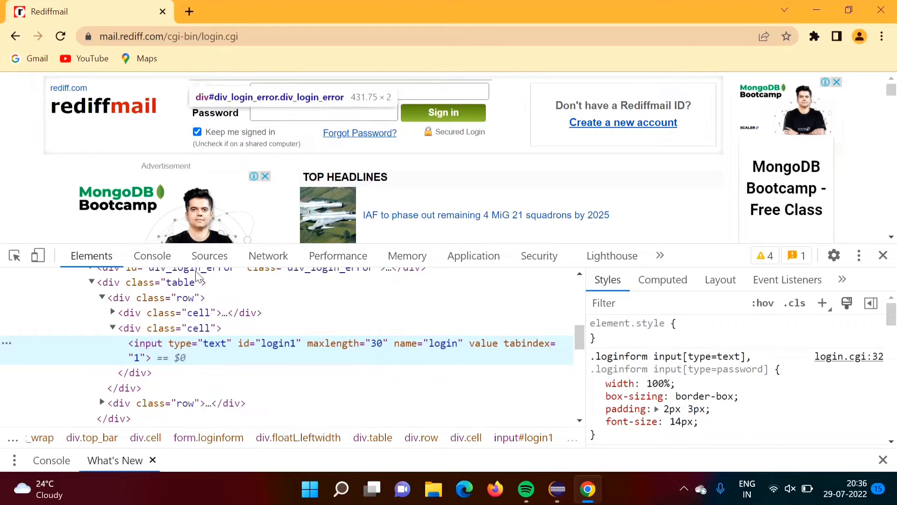
- Switch DevTools to the Console panel after inspecting the login1 username input
{"action": "left_click", "coordinate": [152, 255]}
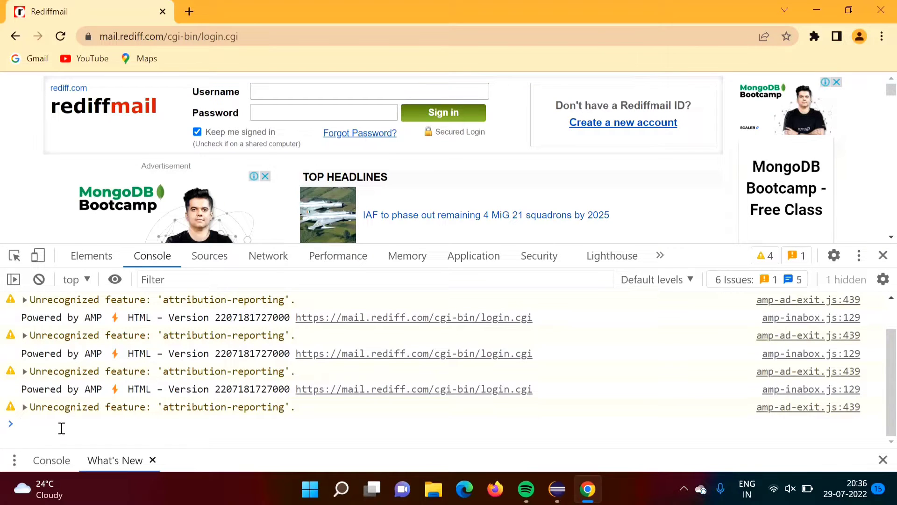
- Enter document.getElementById('login1').value="abcde" in the console using autocomplete
{"action": "type", "text": "document"}
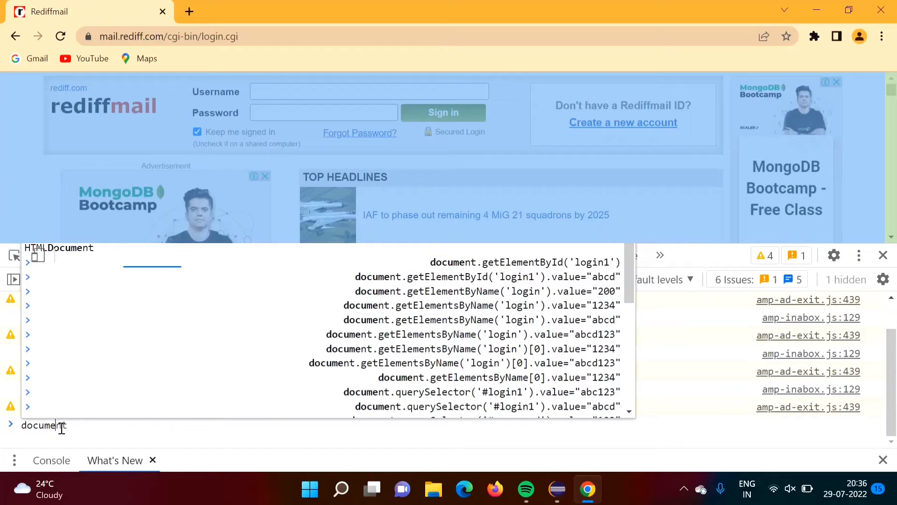
{"action": "type", "text": ".getAnimations"}
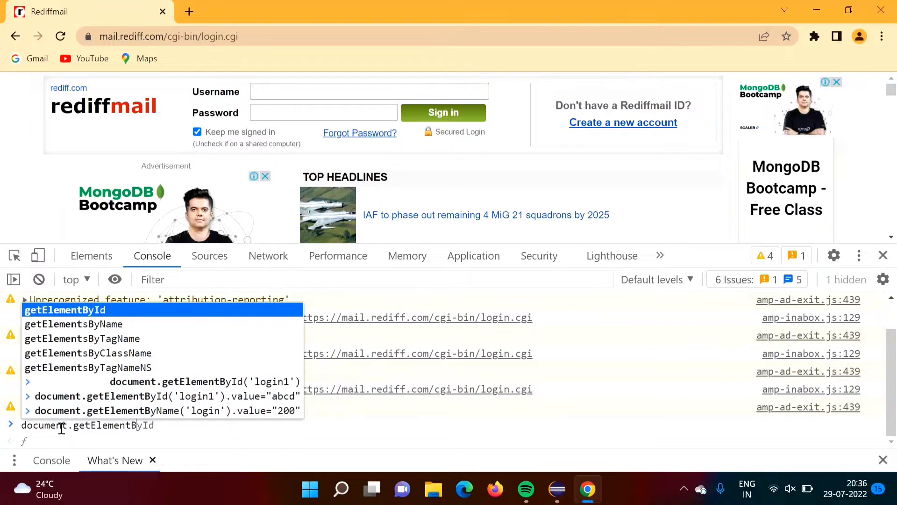
{"action": "mouse_move", "coordinate": [122, 309]}
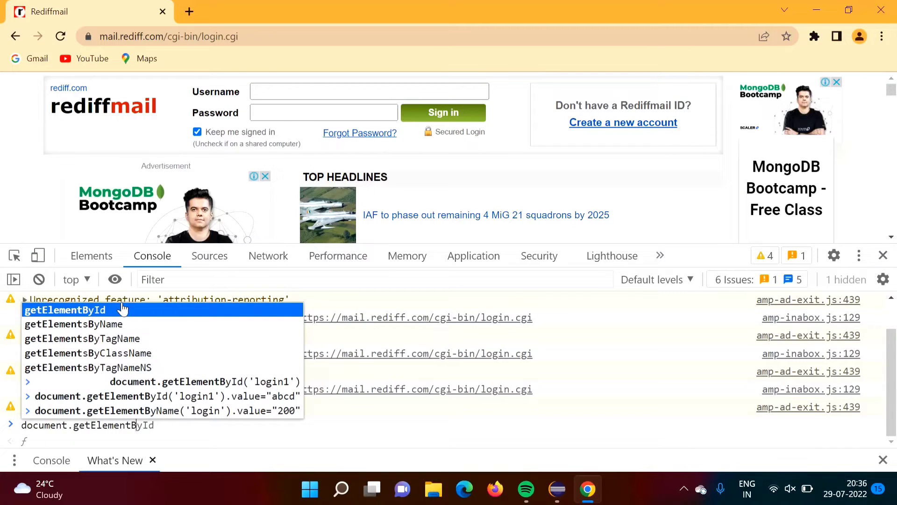
{"action": "mouse_move", "coordinate": [120, 317]}
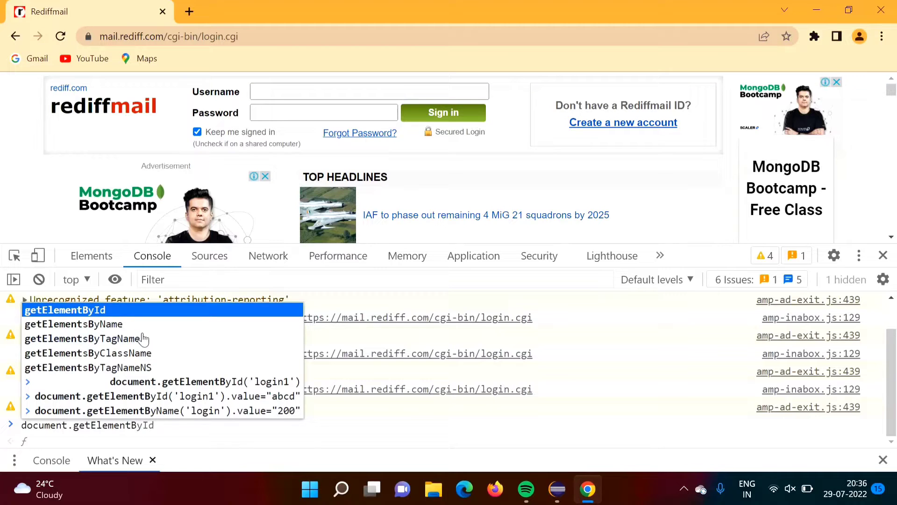
{"action": "mouse_move", "coordinate": [165, 376]}
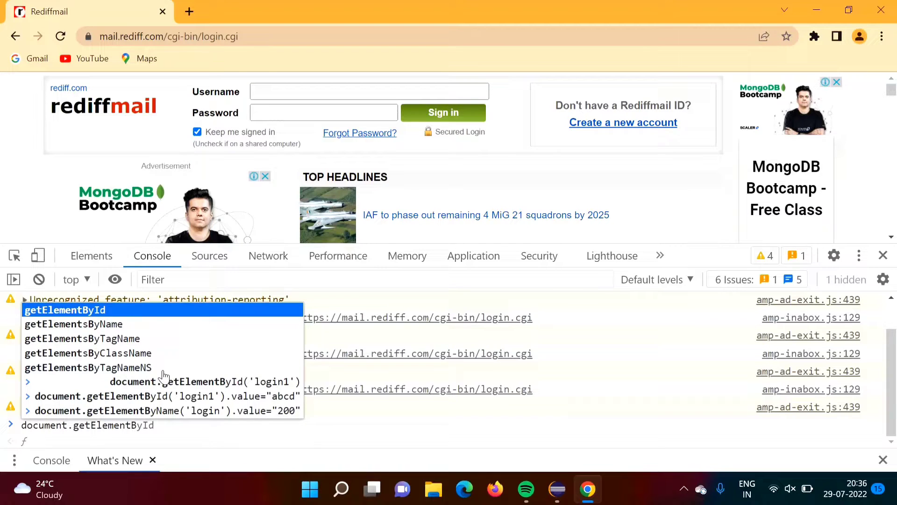
{"action": "mouse_move", "coordinate": [68, 314]}
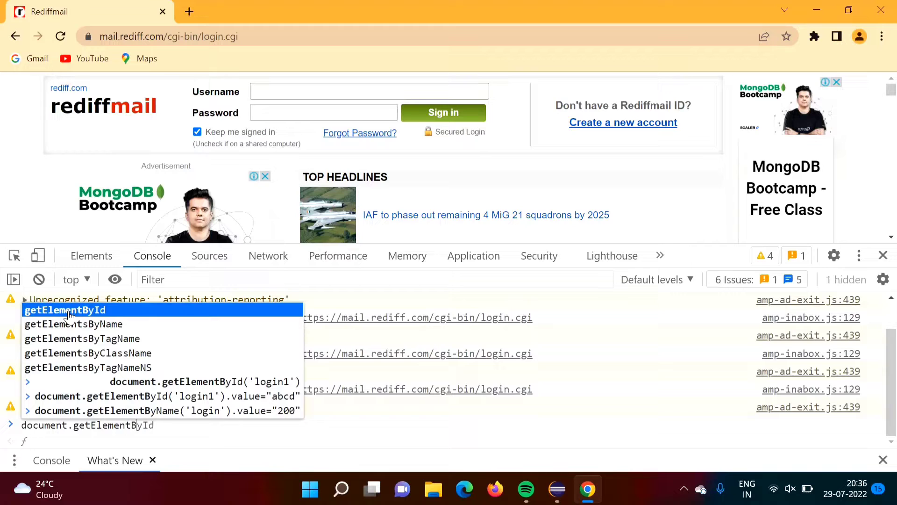
{"action": "mouse_move", "coordinate": [92, 332]}
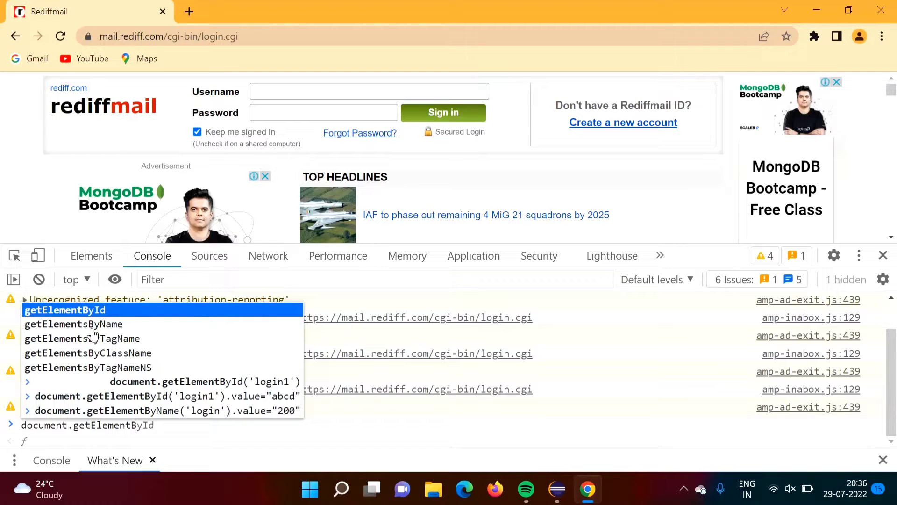
{"action": "mouse_move", "coordinate": [75, 343]}
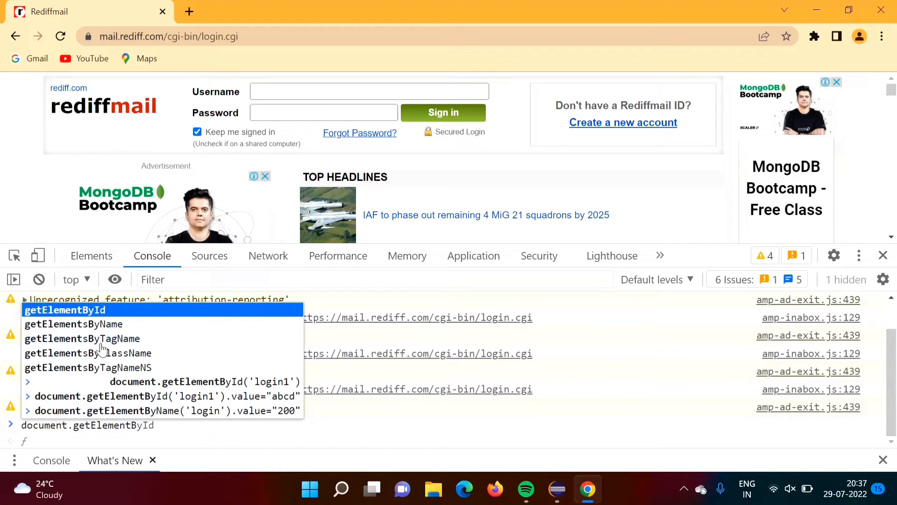
{"action": "mouse_move", "coordinate": [95, 315]}
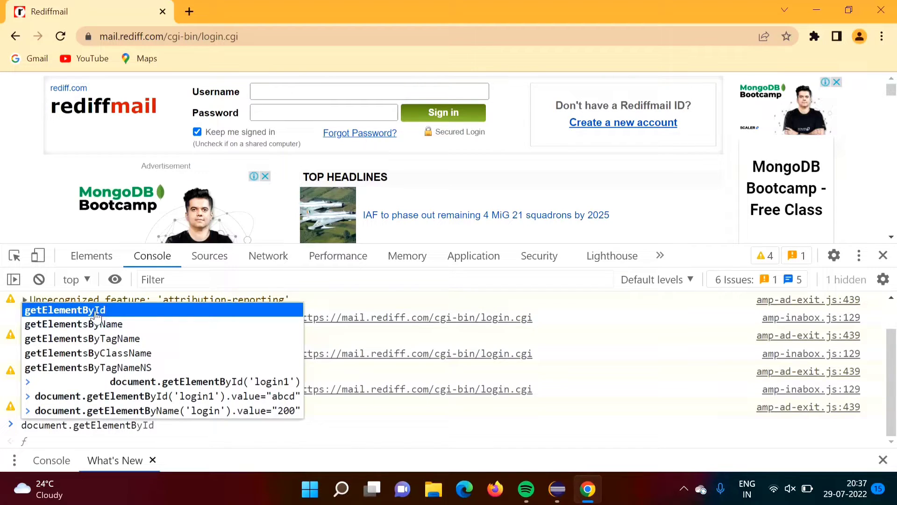
{"action": "key", "text": "Escape"}
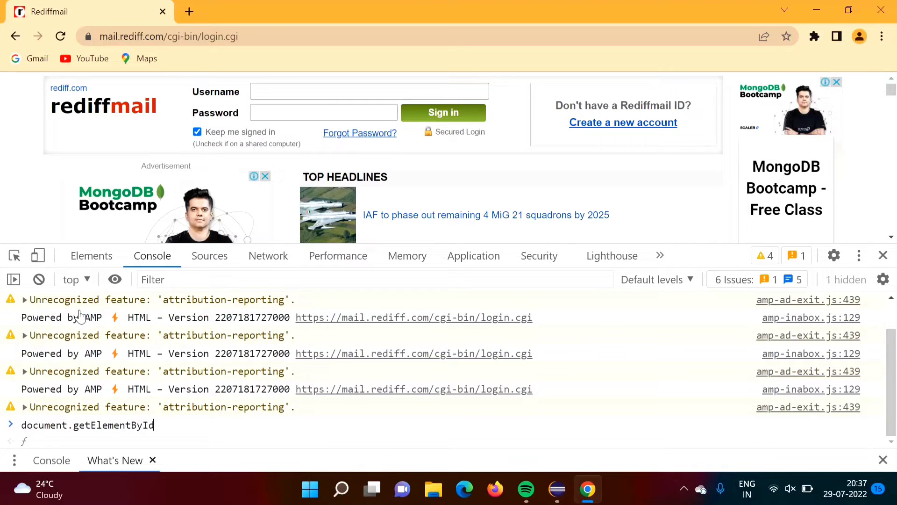
{"action": "mouse_move", "coordinate": [185, 442]}
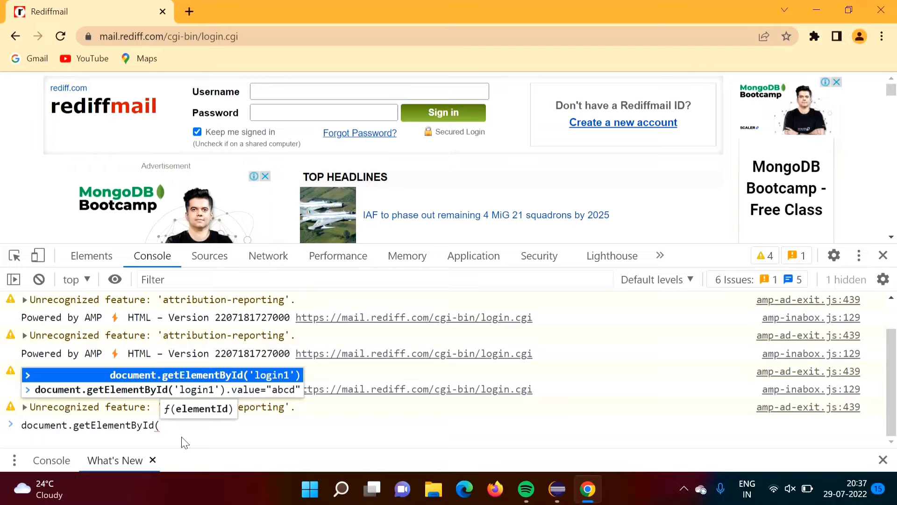
{"action": "type", "text": "'"}
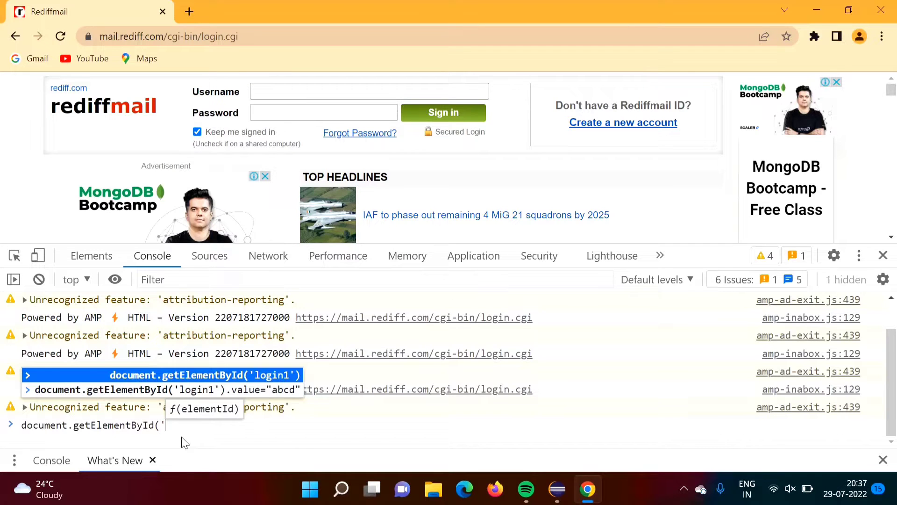
{"action": "type", "text": "l"}
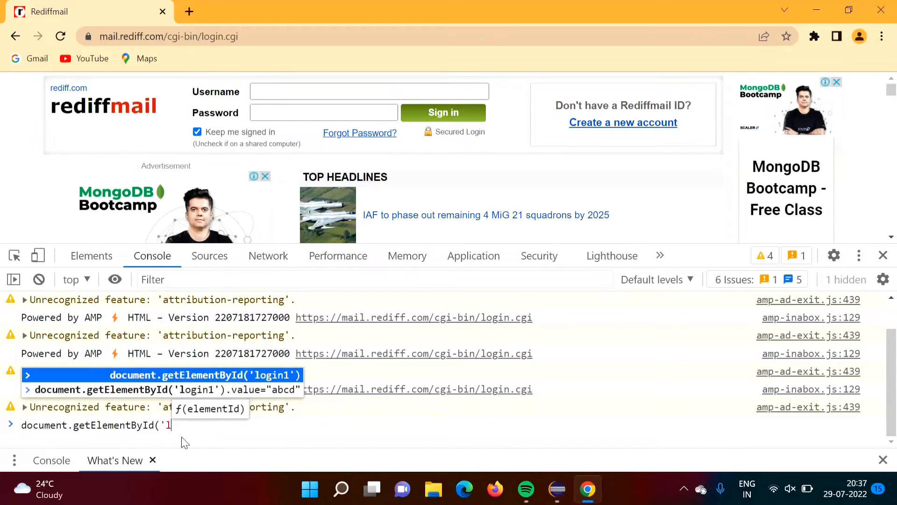
{"action": "type", "text": "ogin1')"}
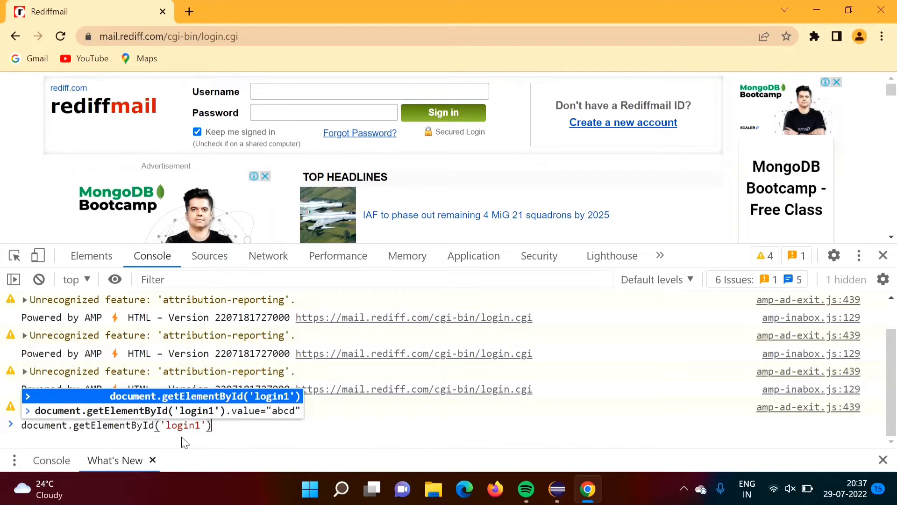
{"action": "type", "text": ".v"}
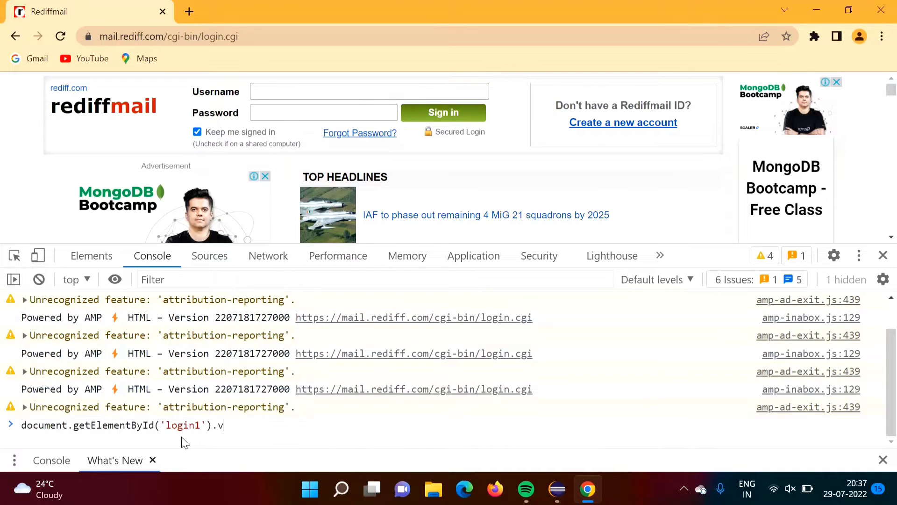
{"action": "key", "text": "Enter"}
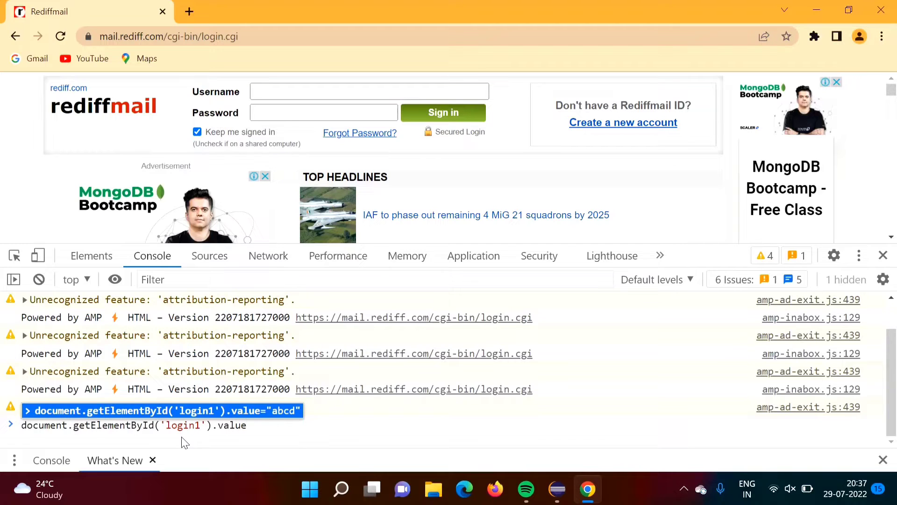
{"action": "type", "text": "=\""}
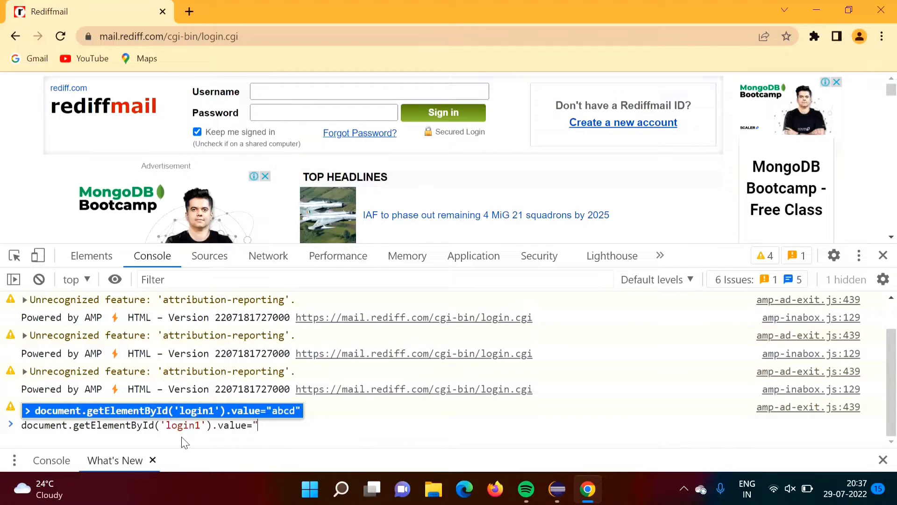
{"action": "type", "text": "abcde"}
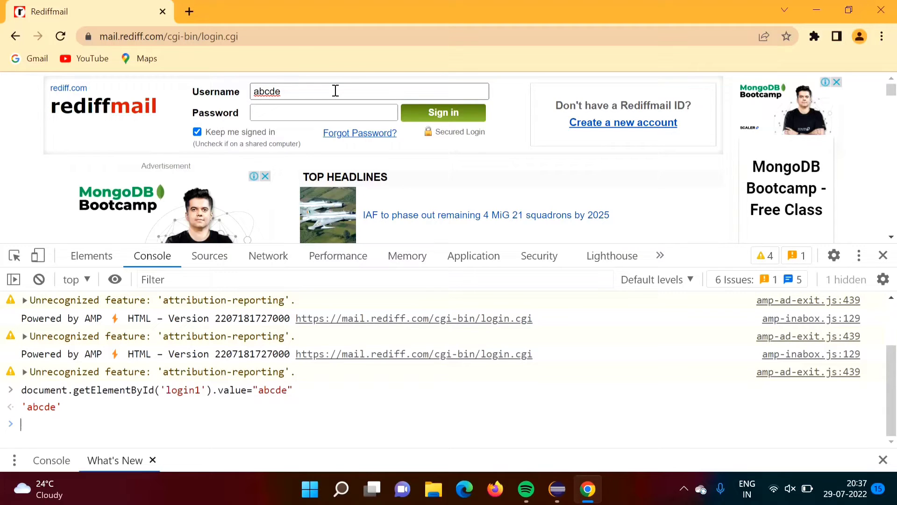
{"action": "mouse_move", "coordinate": [109, 409]}
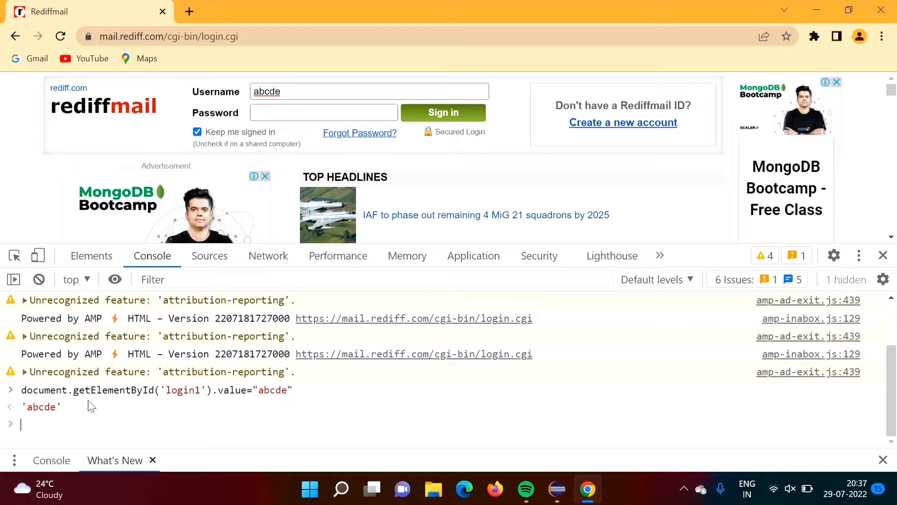
{"action": "mouse_move", "coordinate": [131, 414]}
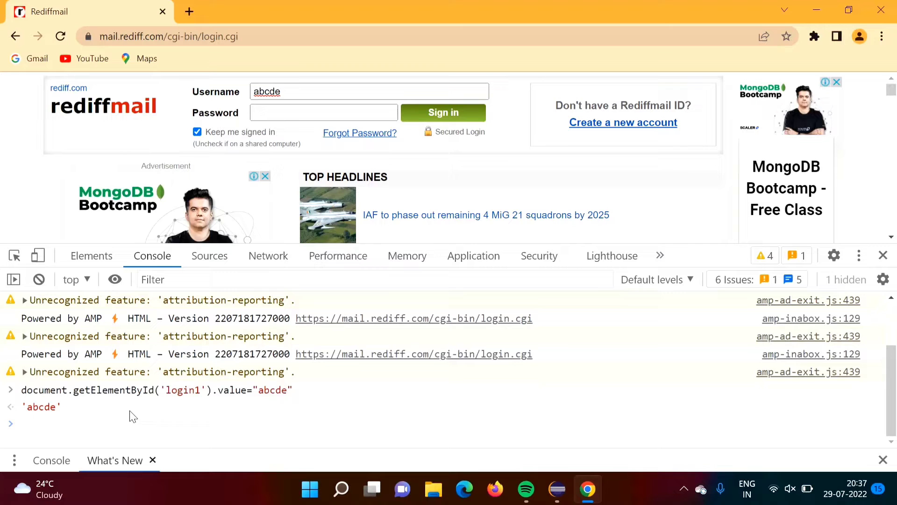
- Run document.getElementsByName('login') and evaluate its first element in the console
{"action": "type", "text": "document.getElements"}
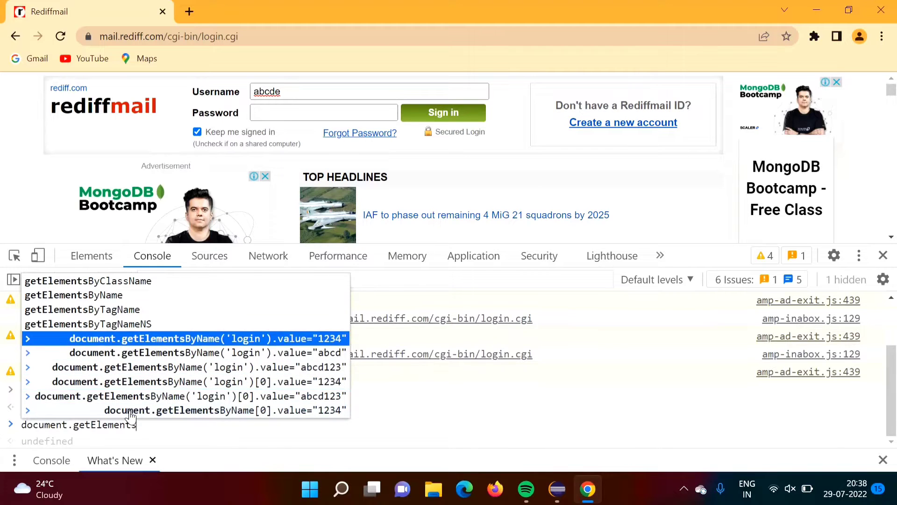
{"action": "key", "text": "ArrowDown"}
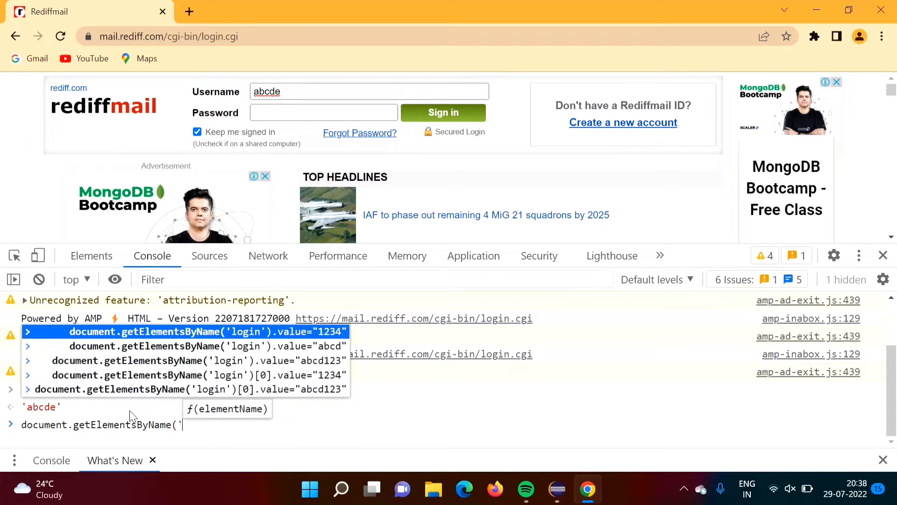
{"action": "type", "text": "login'"}
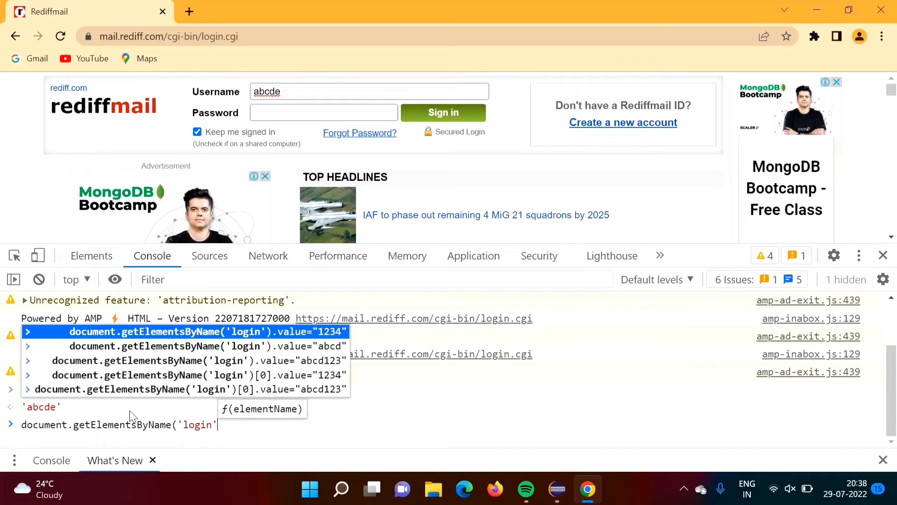
{"action": "key", "text": "Enter"}
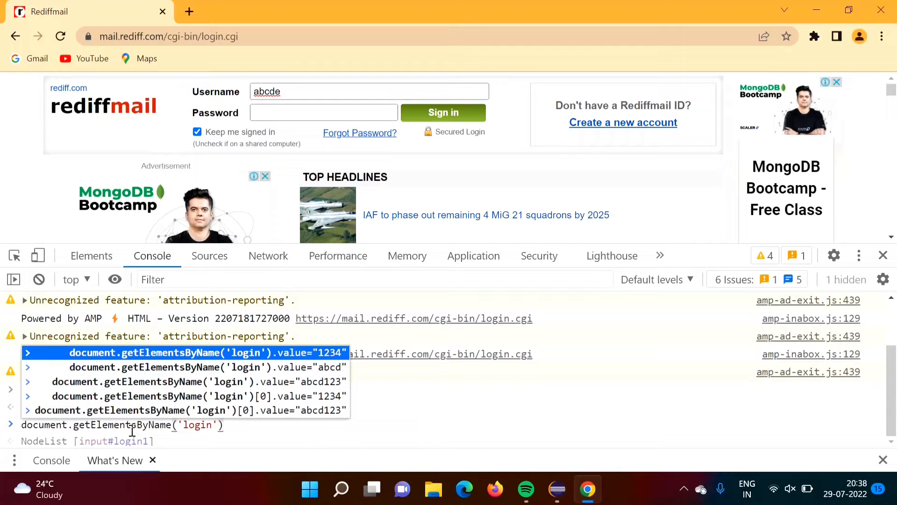
{"action": "mouse_move", "coordinate": [253, 439]}
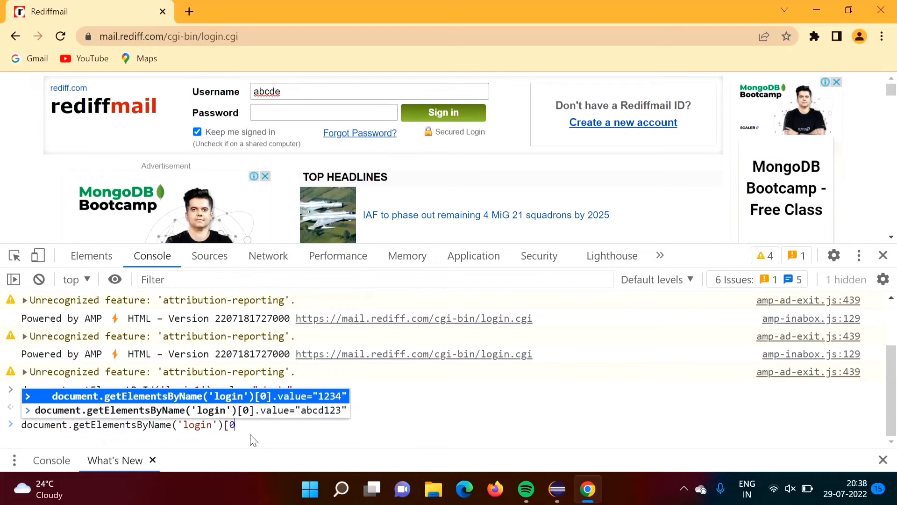
{"action": "key", "text": "Enter"}
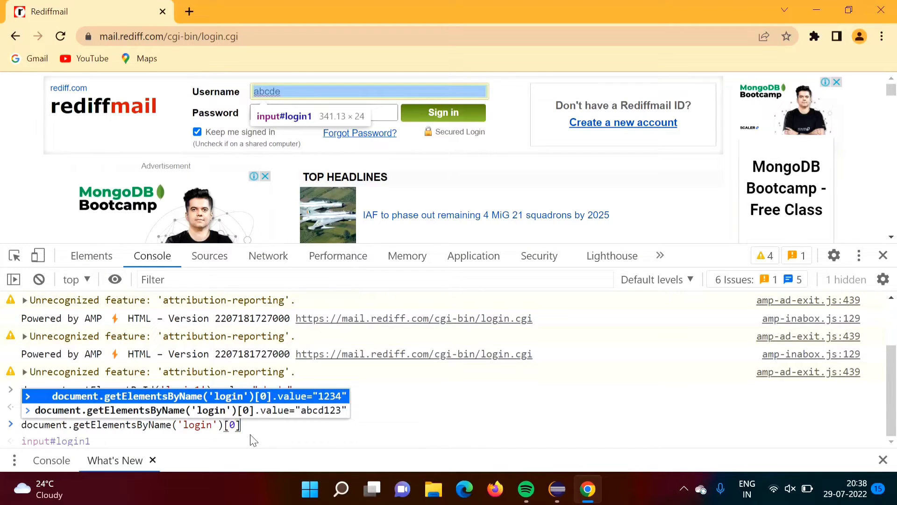
- Assign .value="12345" to that element, filling the Username field, and return to Eclipse
{"action": "type", "text": ".value=\"12345"}
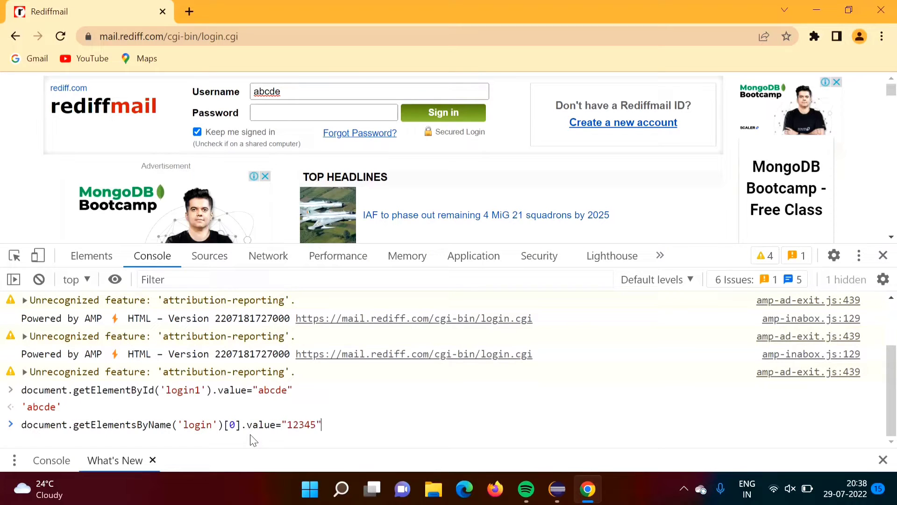
{"action": "key", "text": "Return"}
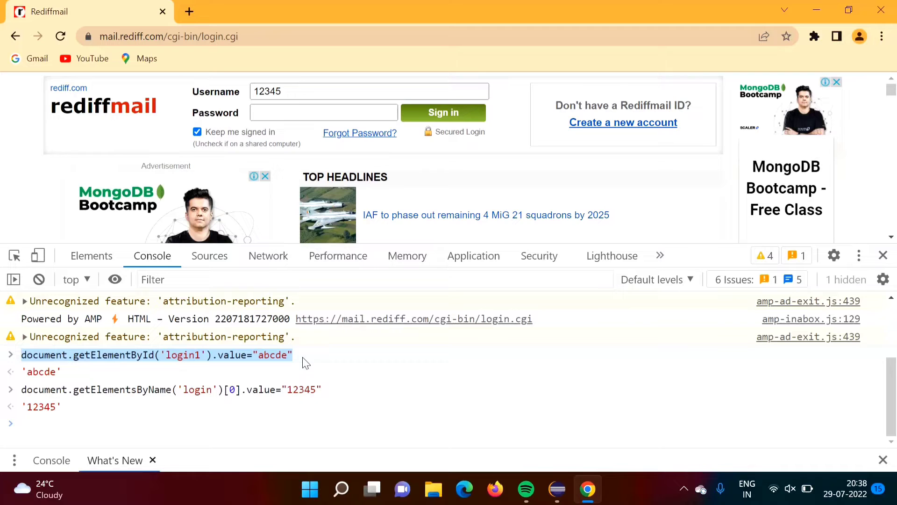
{"action": "left_click", "coordinate": [556, 489]}
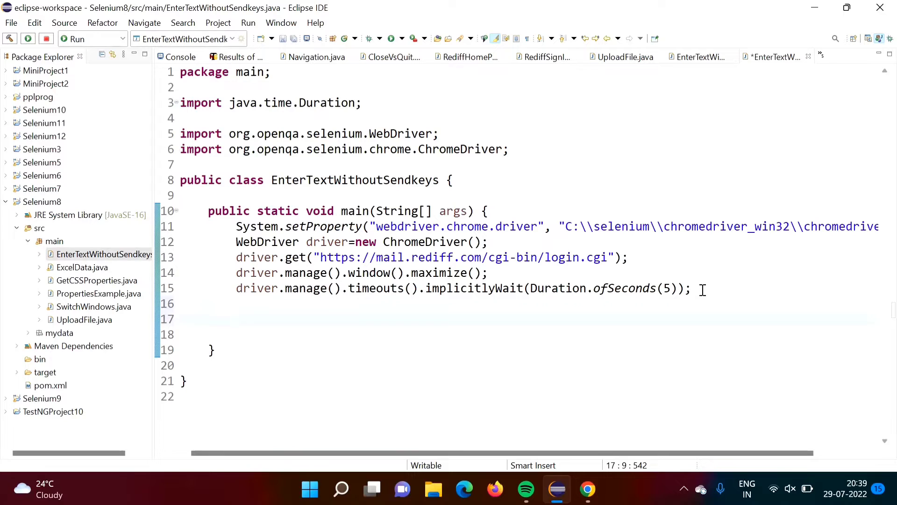
- Declare JavascriptExecutor js=(JavascriptExecutor)driver; in the main method
{"action": "type", "text": "Javasc"}
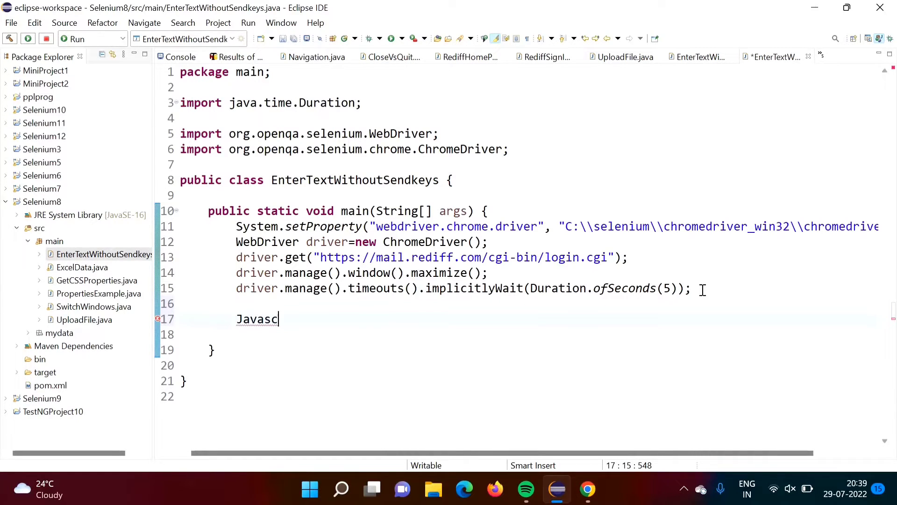
{"action": "type", "text": "riptE"}
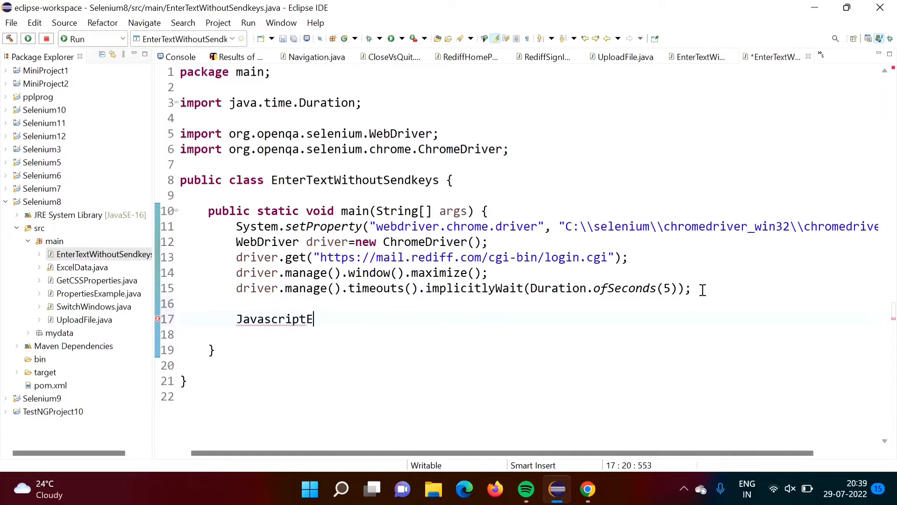
{"action": "type", "text": "xecutor"}
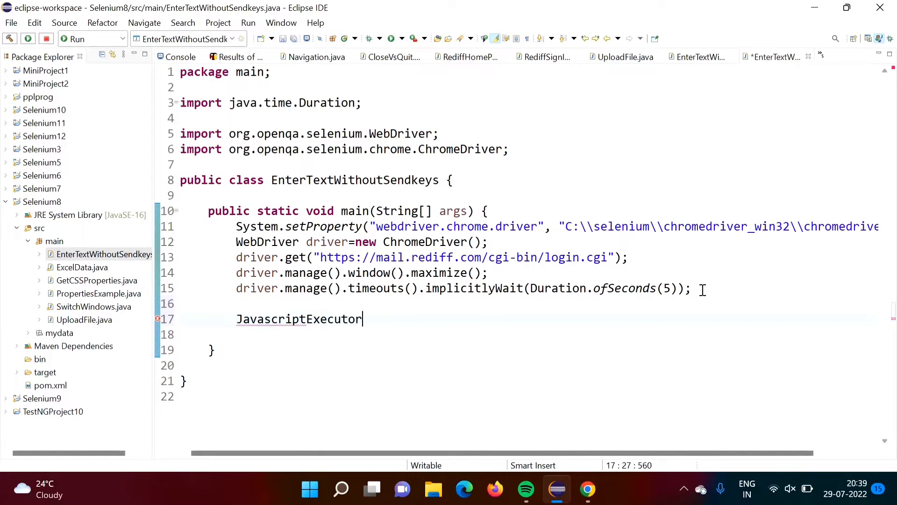
{"action": "type", "text": "js"}
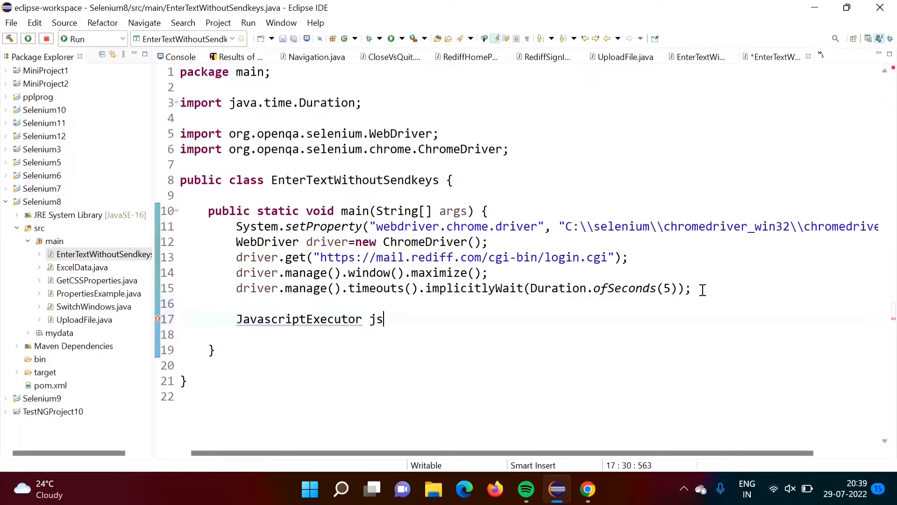
{"action": "type", "text": "="}
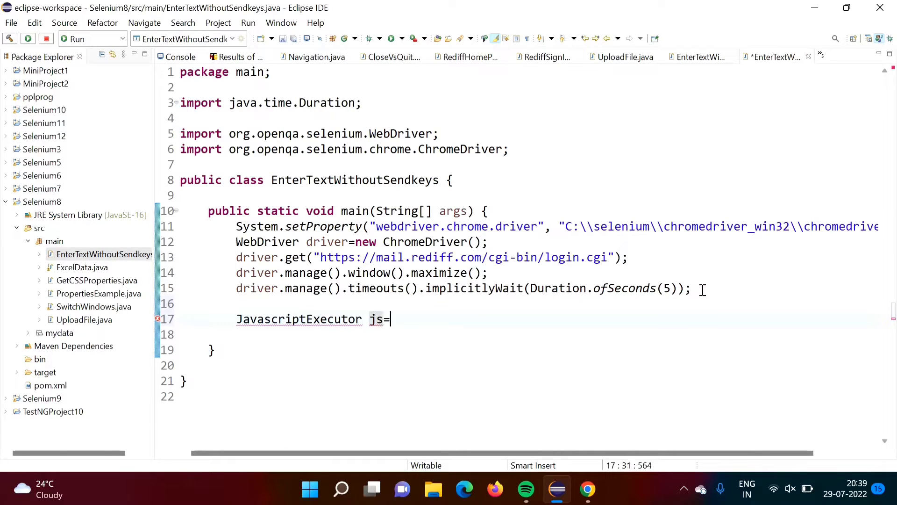
{"action": "type", "text": "dr"}
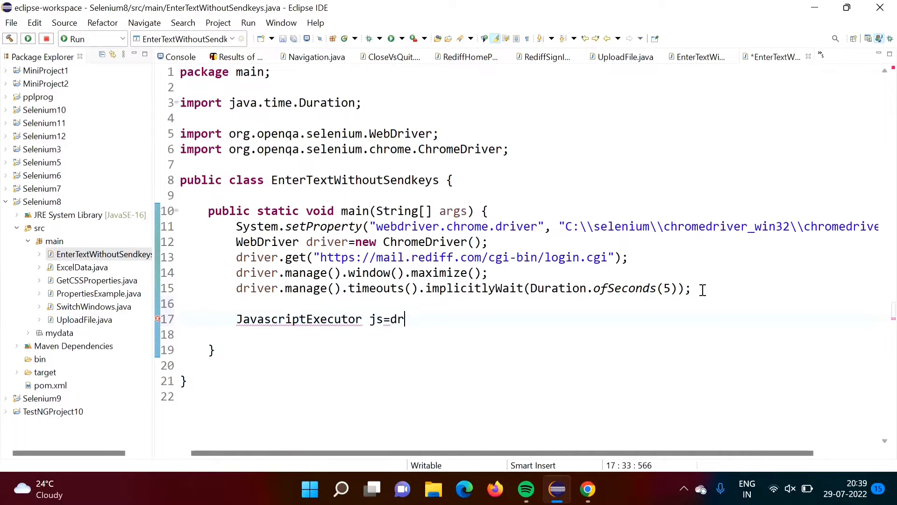
{"action": "type", "text": "iver"}
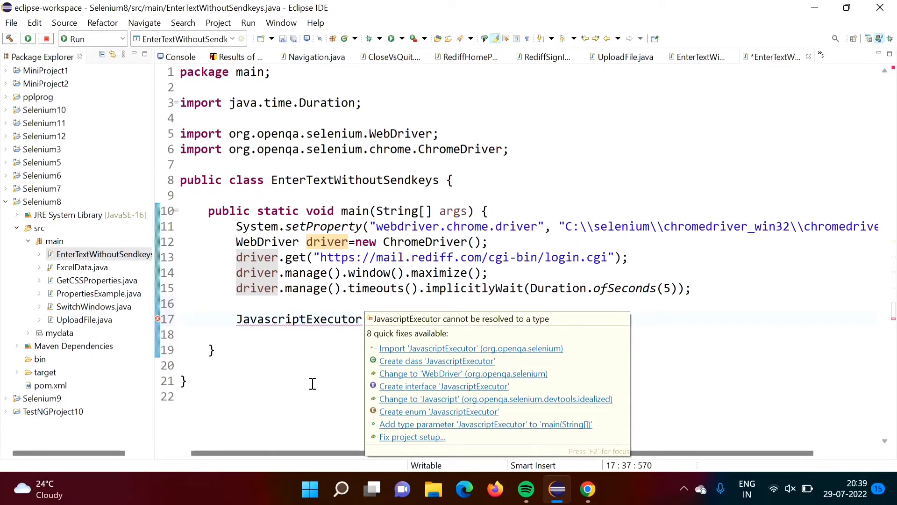
{"action": "type", "text": "js=driver"}
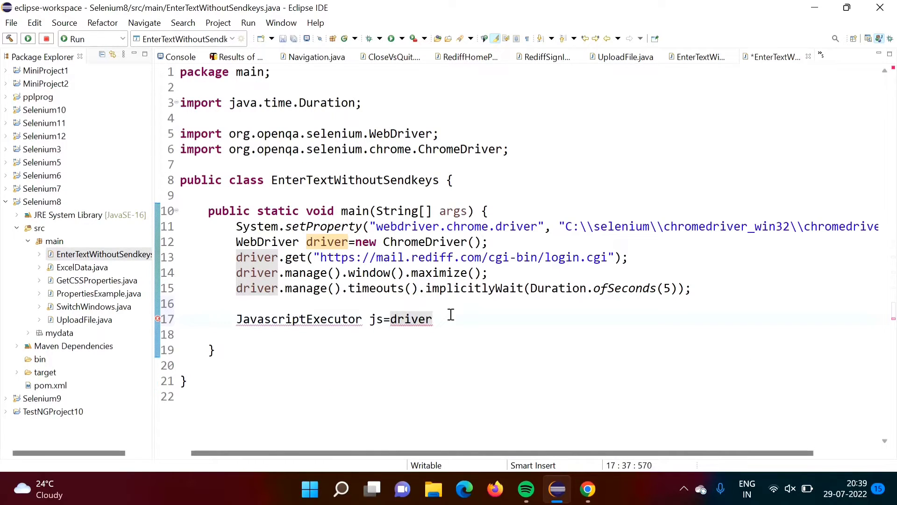
{"action": "type", "text": ";"}
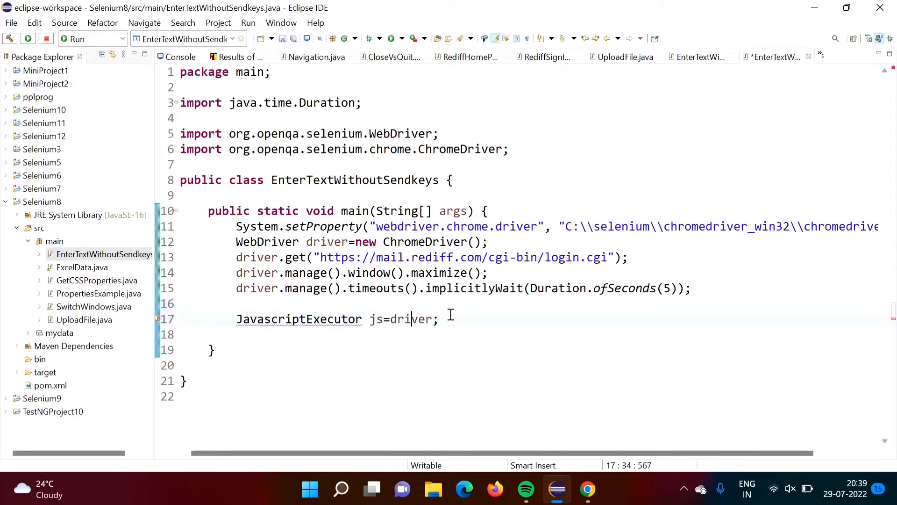
{"action": "type", "text": "()"}
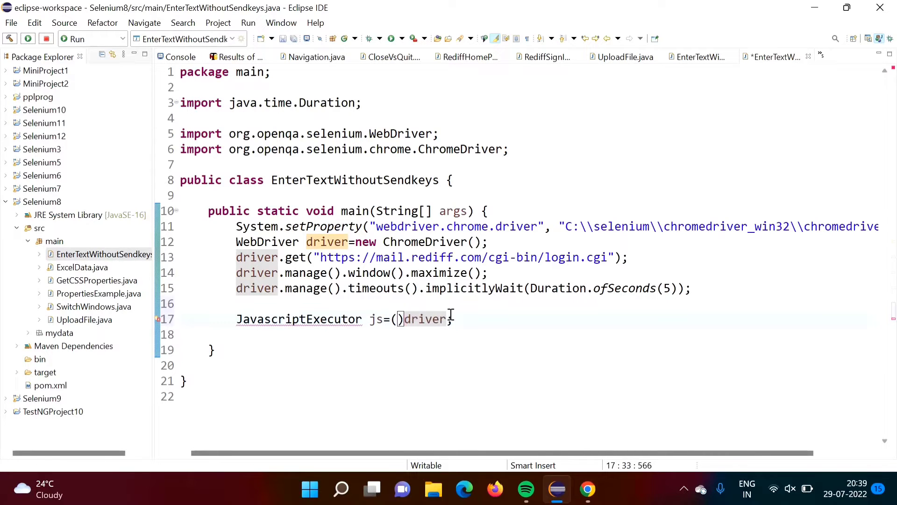
{"action": "type", "text": "Javas"}
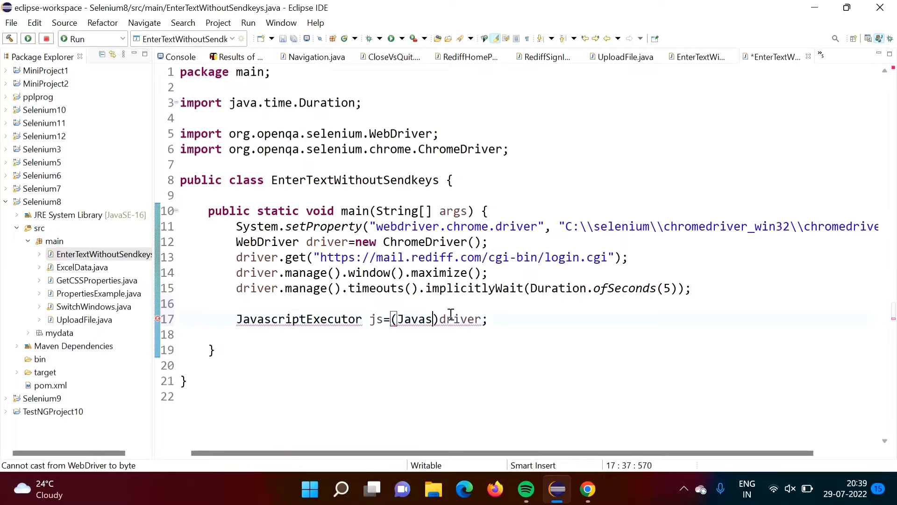
{"action": "type", "text": "criptExecutor"}
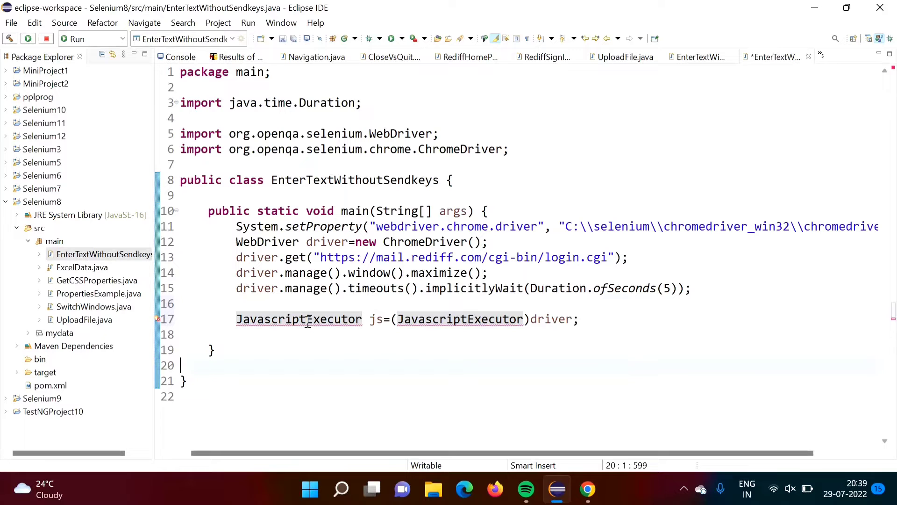
- Resolve the error by importing JavascriptExecutor from org.openqa.selenium via quick fix
{"action": "left_click", "coordinate": [299, 318]}
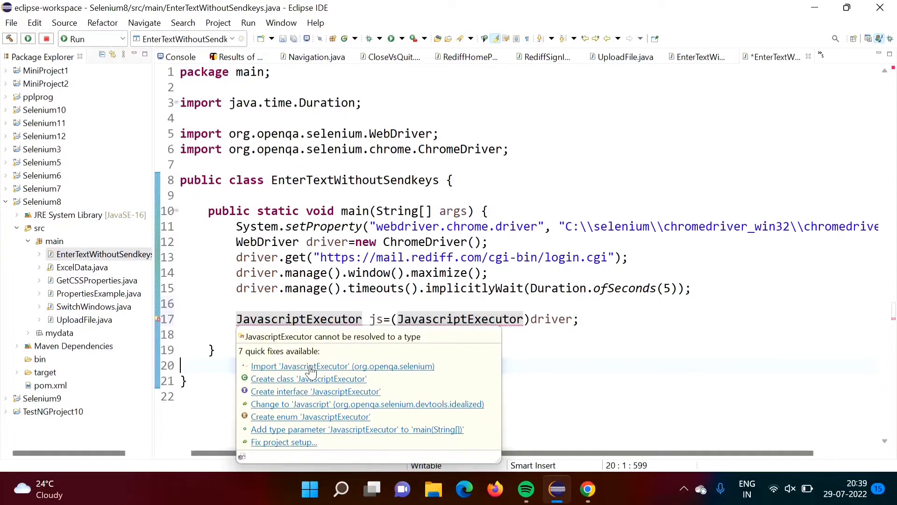
{"action": "left_click", "coordinate": [342, 367]}
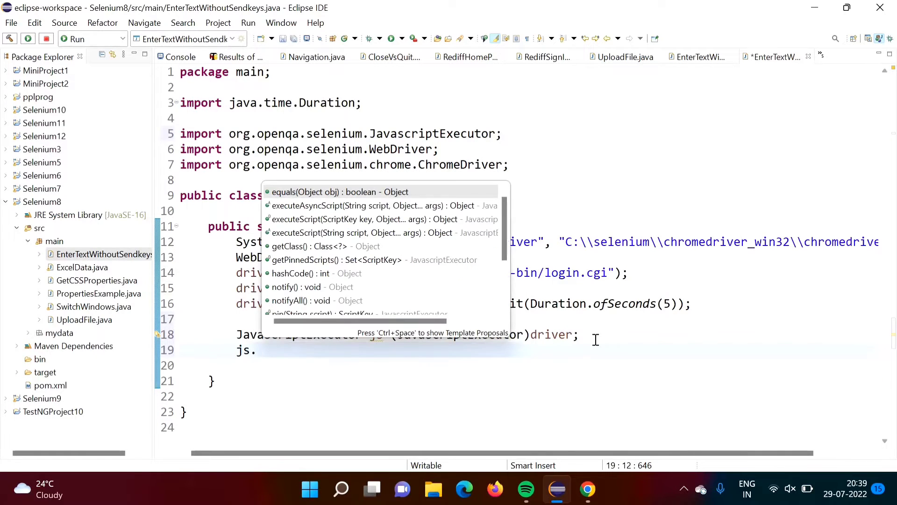
- Call js.executeScript("document.getElementById('login1').value=\"abcde\"") and check it against the Chrome console
{"action": "type", "text": "executeScript(rgs"}
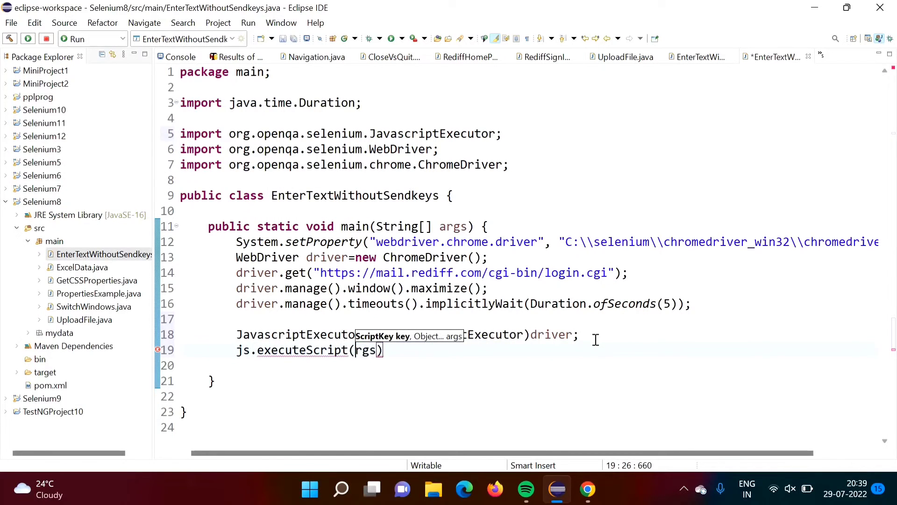
{"action": "type", "text": "\"\""}
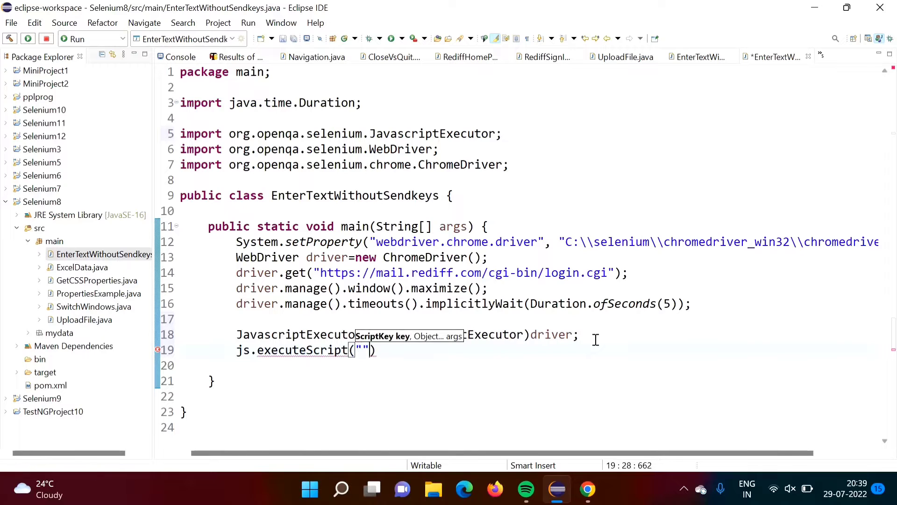
{"action": "type", "text": "document.getElementById('login1').value=\\\"abcde\\\""}
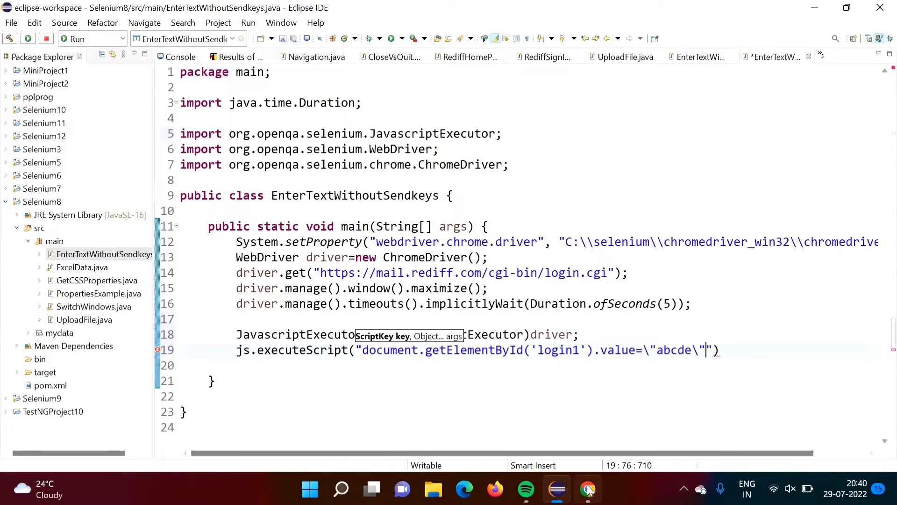
{"action": "left_click", "coordinate": [587, 489]}
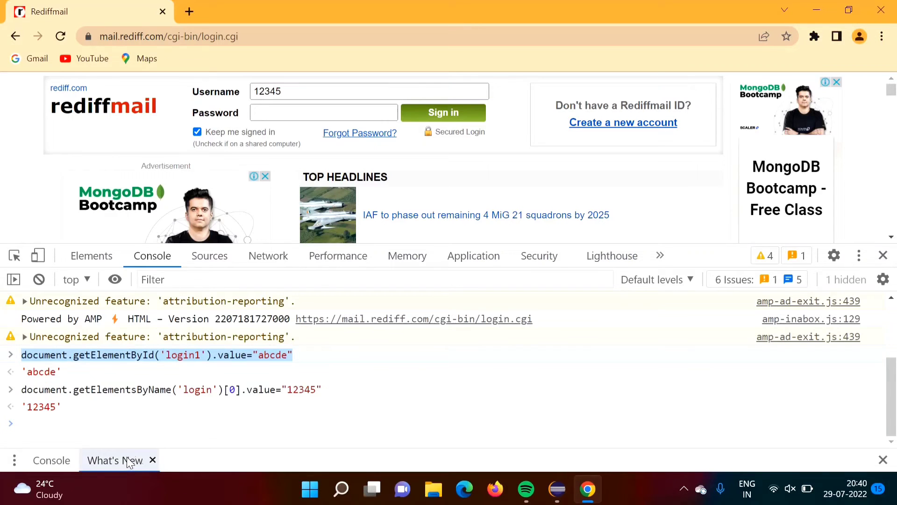
{"action": "left_click", "coordinate": [556, 489]}
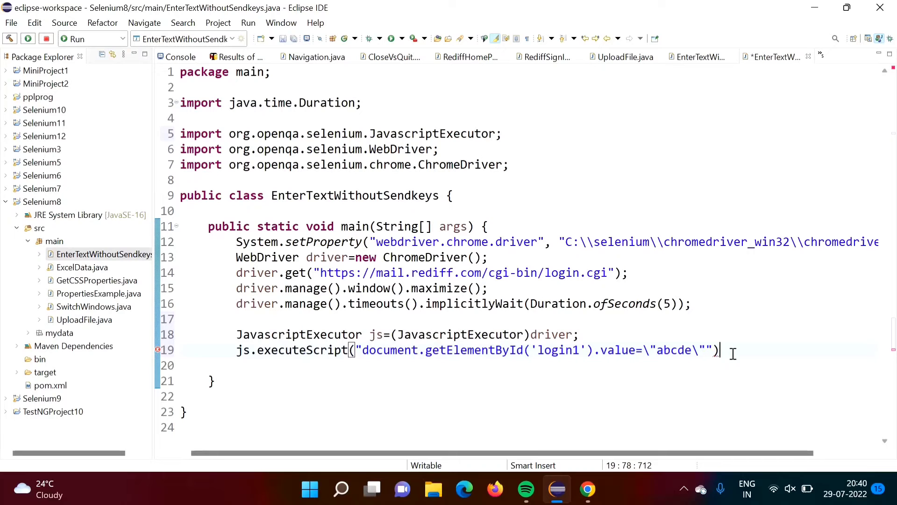
- Terminate the statement and run EnterTextWithoutSendkeys.java as a Java application
{"action": "type", "text": ";"}
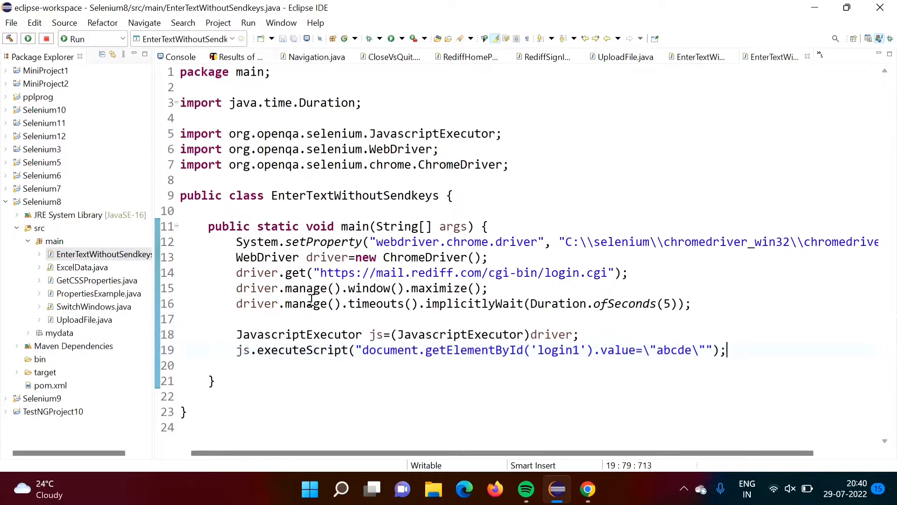
{"action": "mouse_move", "coordinate": [103, 254]}
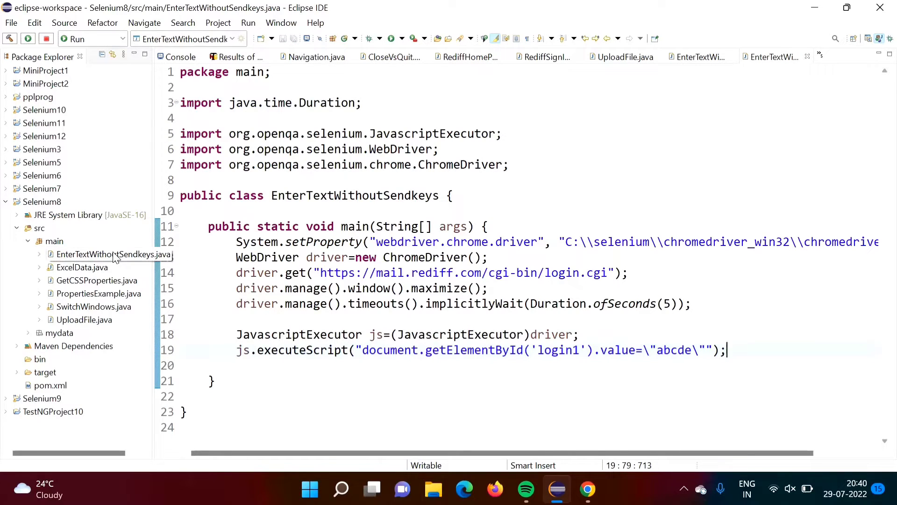
{"action": "right_click", "coordinate": [113, 254]}
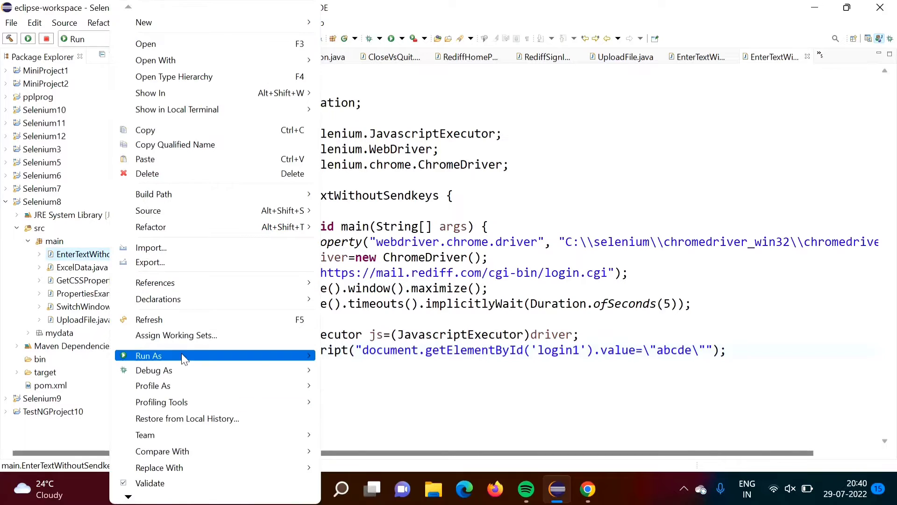
{"action": "left_click", "coordinate": [149, 355]}
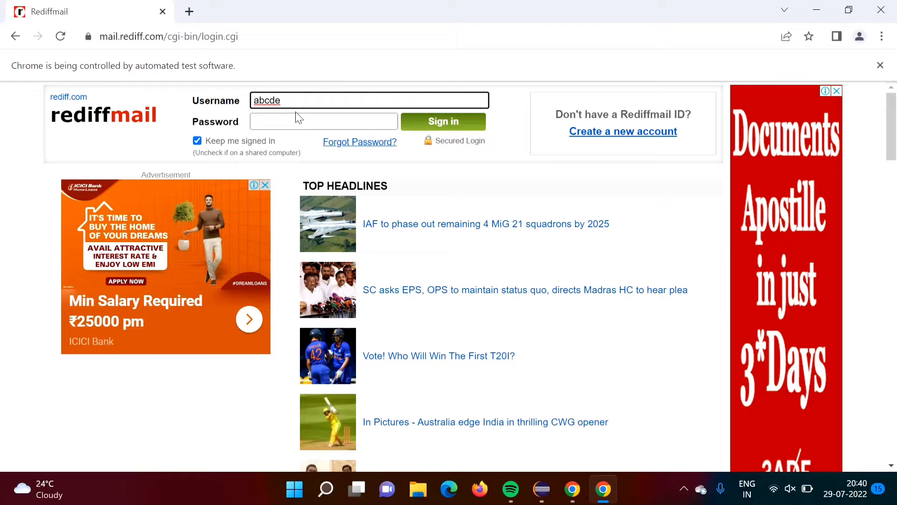
{"action": "mouse_move", "coordinate": [311, 96]}
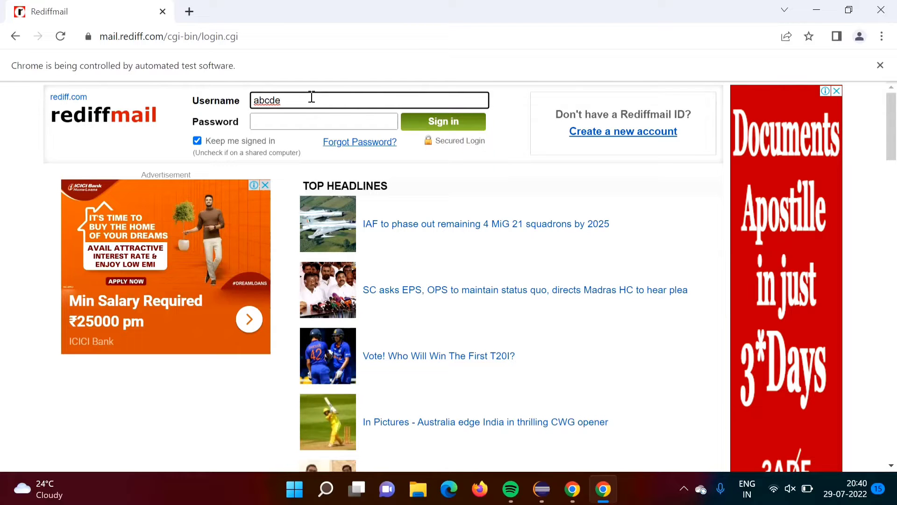
- Verify the automated Chrome's Username field shows abcde and return to Eclipse
{"action": "left_click", "coordinate": [555, 489]}
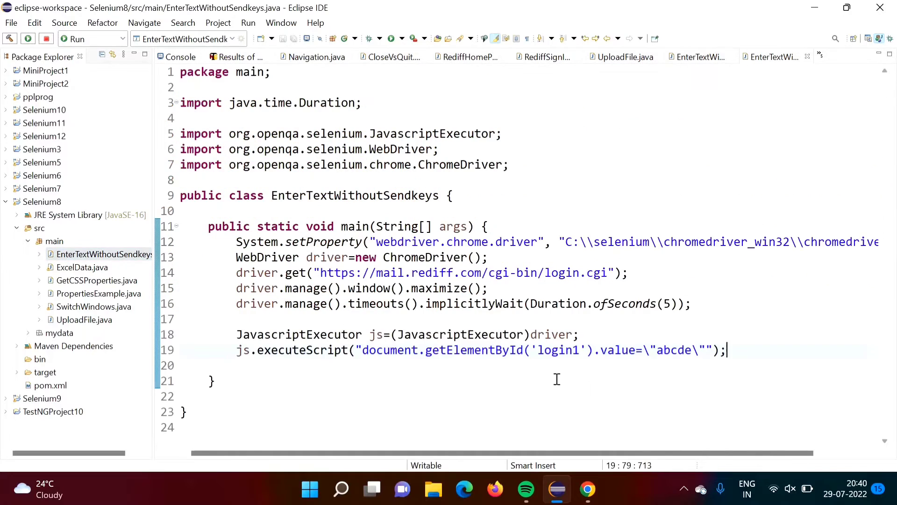
{"action": "mouse_move", "coordinate": [515, 343]}
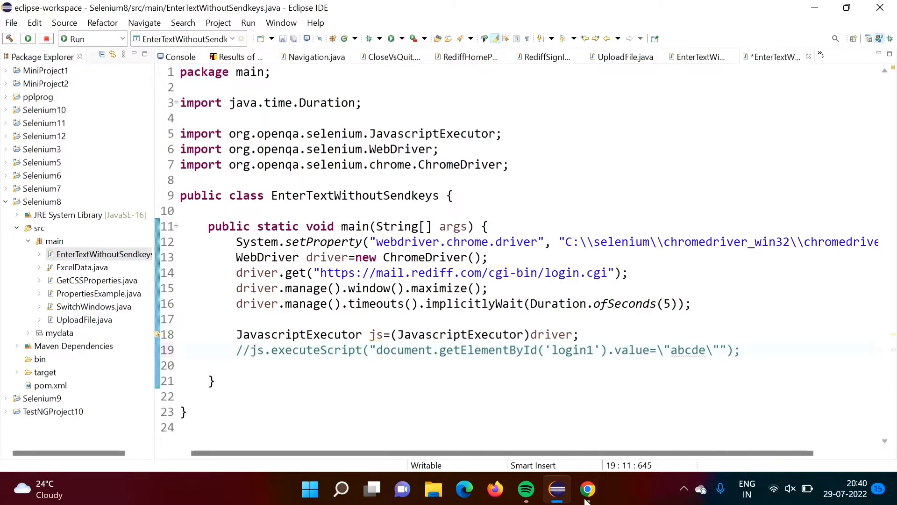
- Switch to Chrome and select the getElementsByName('login')[0] console command for reuse
{"action": "left_click", "coordinate": [588, 488]}
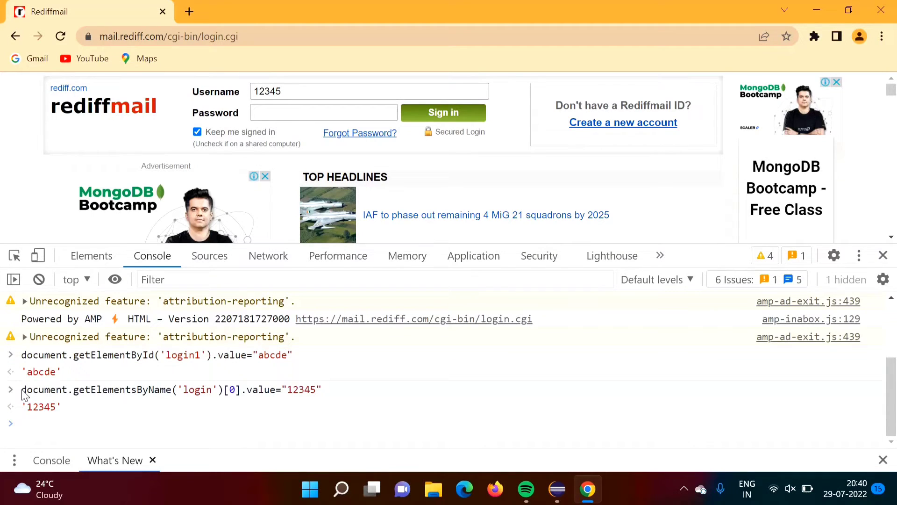
{"action": "double_click", "coordinate": [172, 389]}
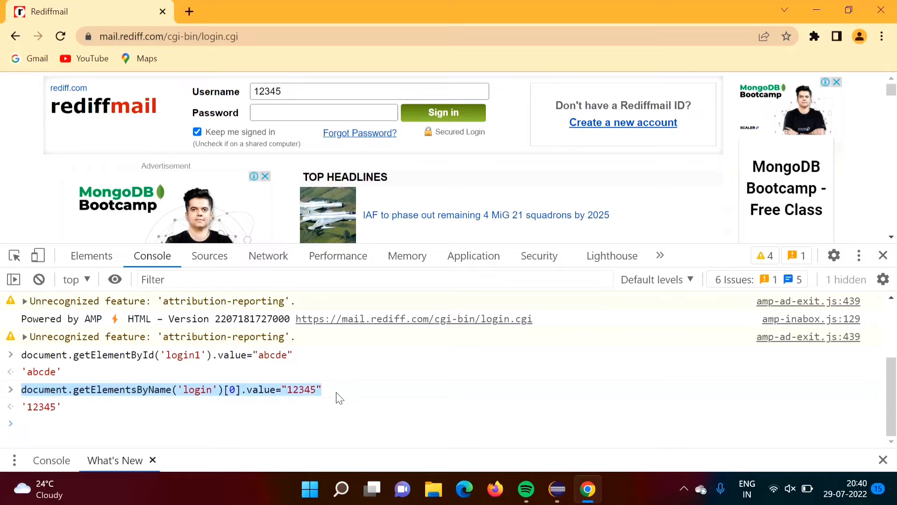
{"action": "mouse_move", "coordinate": [555, 489]}
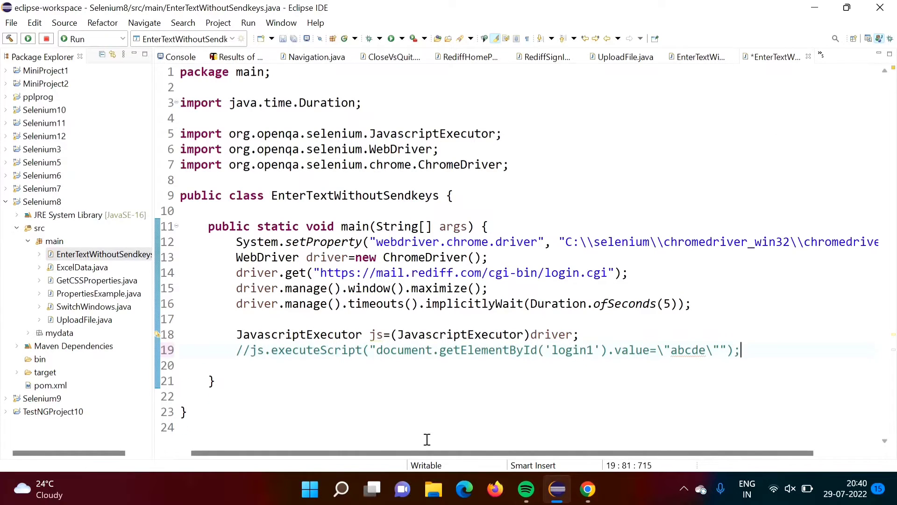
- Add js.executeScript setting getElementsByName('login')[0].value to "12345" on line 20
{"action": "type", "text": "js"}
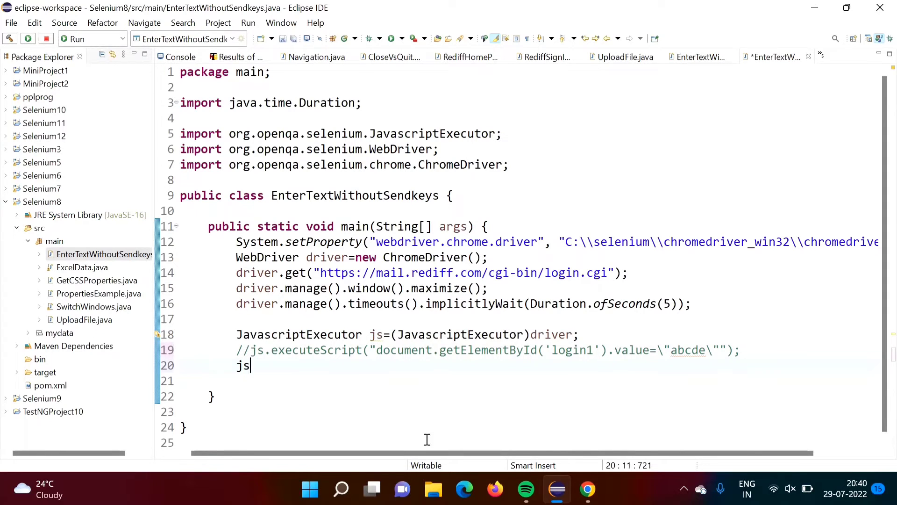
{"action": "type", "text": ".ex"}
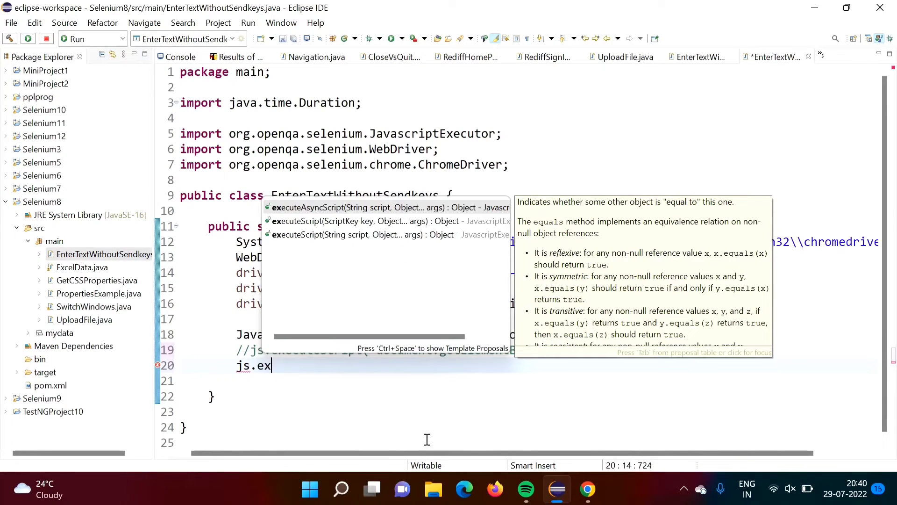
{"action": "type", "text": "e"}
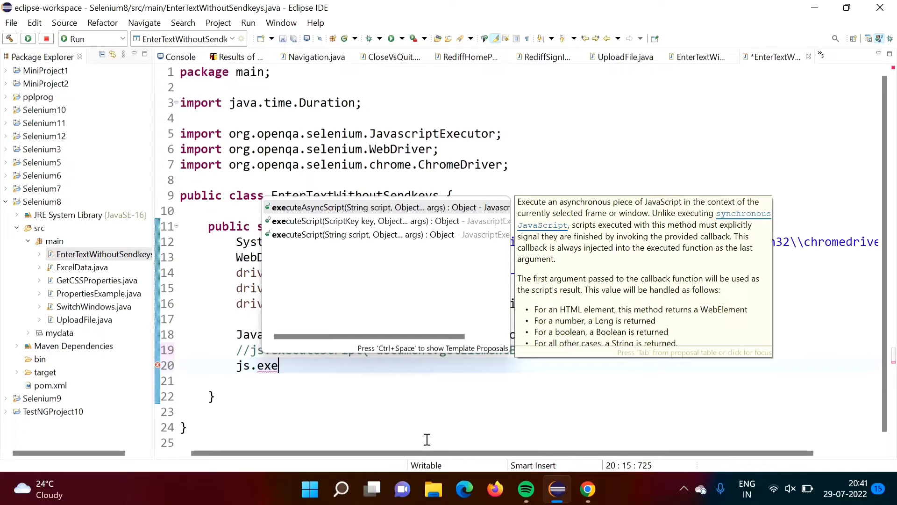
{"action": "left_click", "coordinate": [374, 221]}
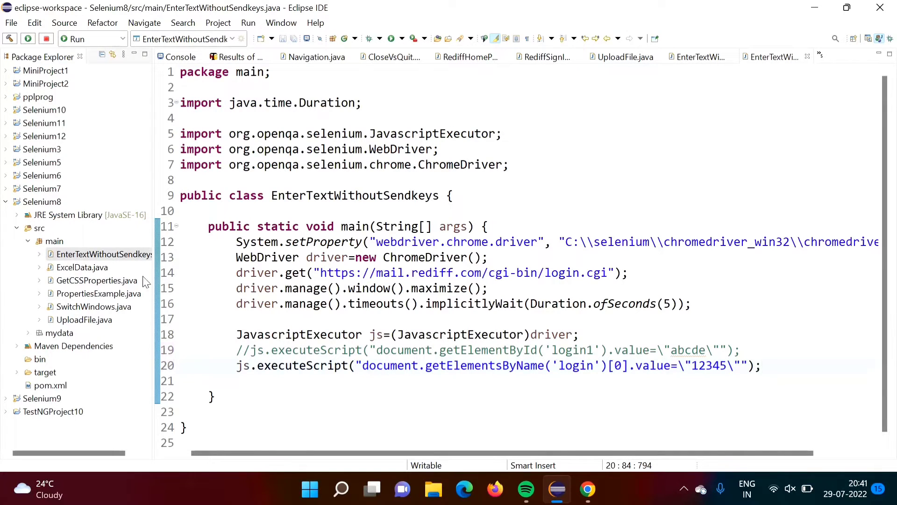
- Run the file again as a Java application
{"action": "right_click", "coordinate": [103, 254]}
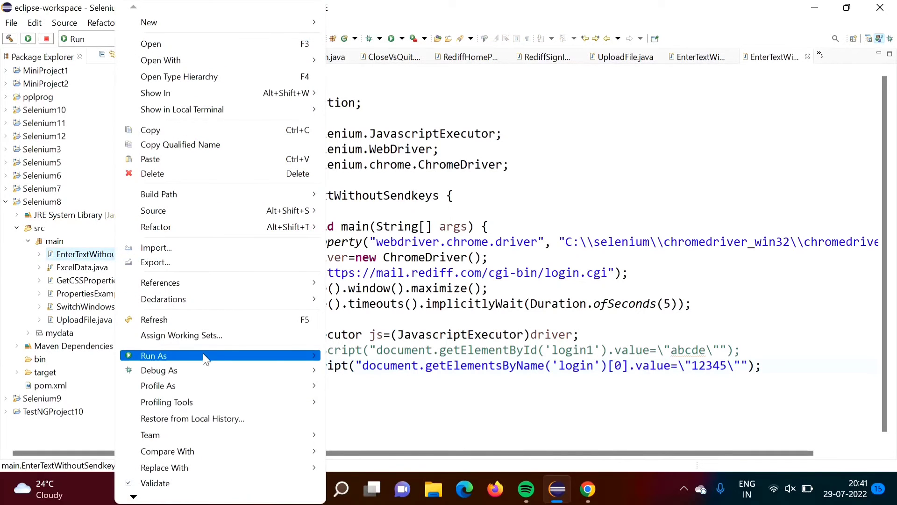
{"action": "left_click", "coordinate": [153, 355]}
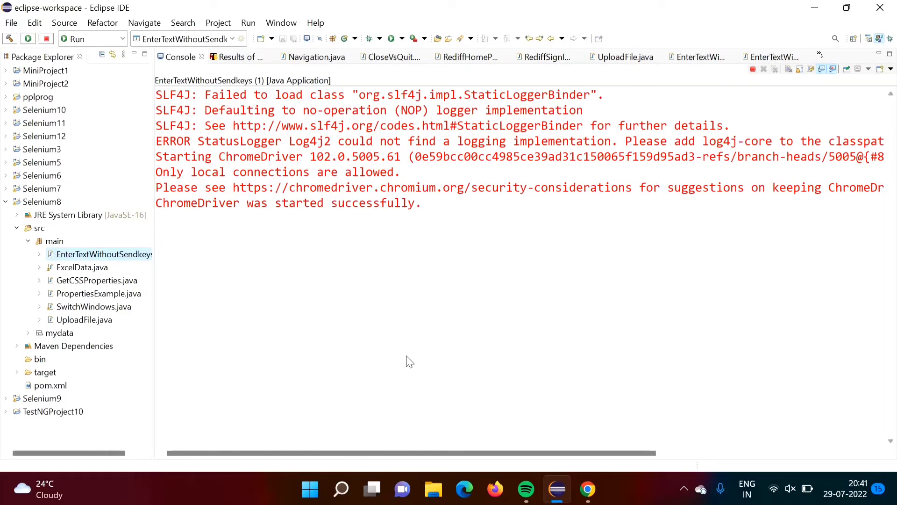
- Confirm the automated Rediffmail Username field now shows 12345
{"action": "left_click", "coordinate": [587, 489]}
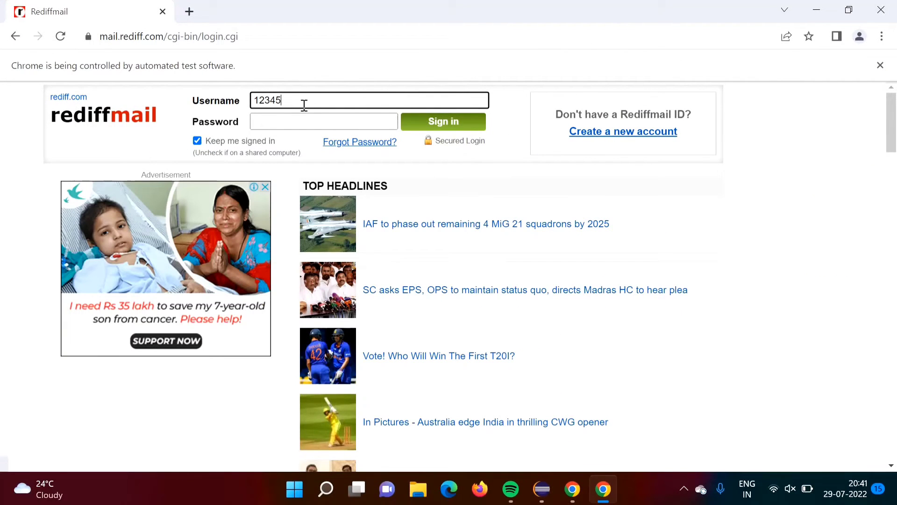
{"action": "mouse_move", "coordinate": [886, 11]}
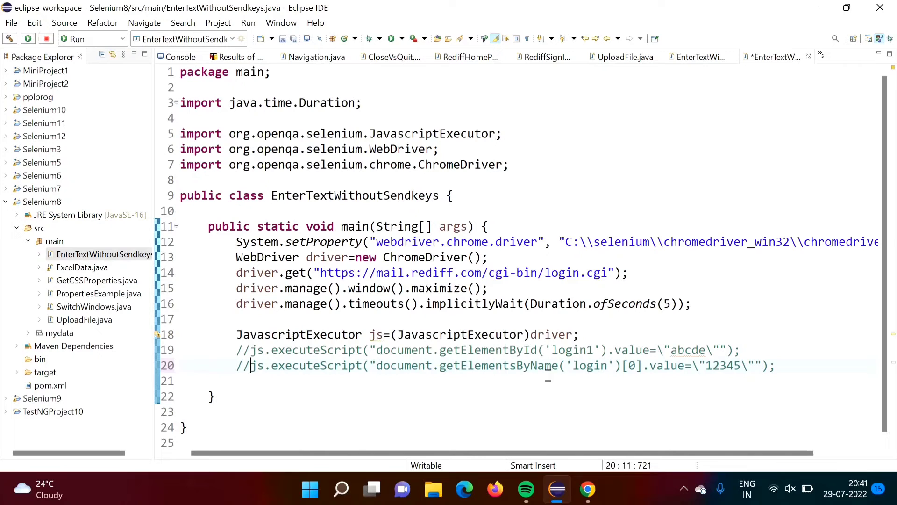
{"action": "mouse_move", "coordinate": [523, 350]}
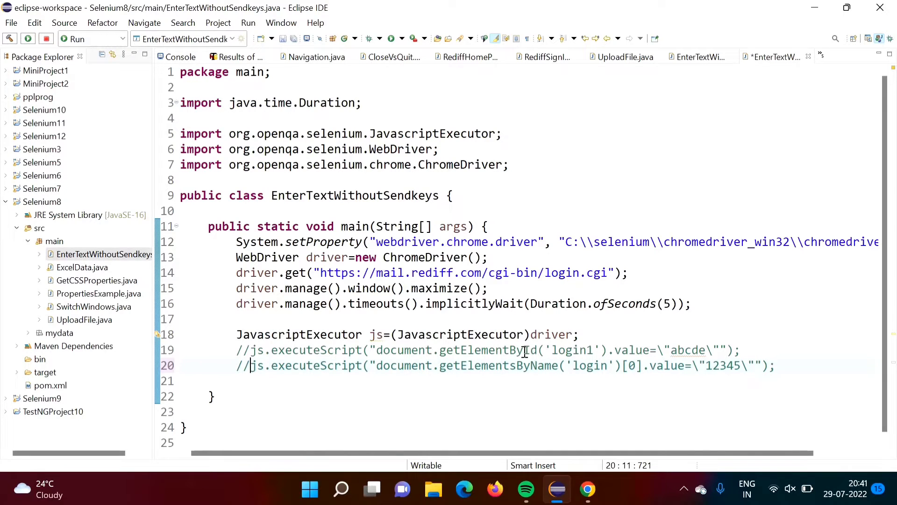
- Leave both executeScript lines commented out, move to empty line 21 and return to Chrome
{"action": "double_click", "coordinate": [530, 349]}
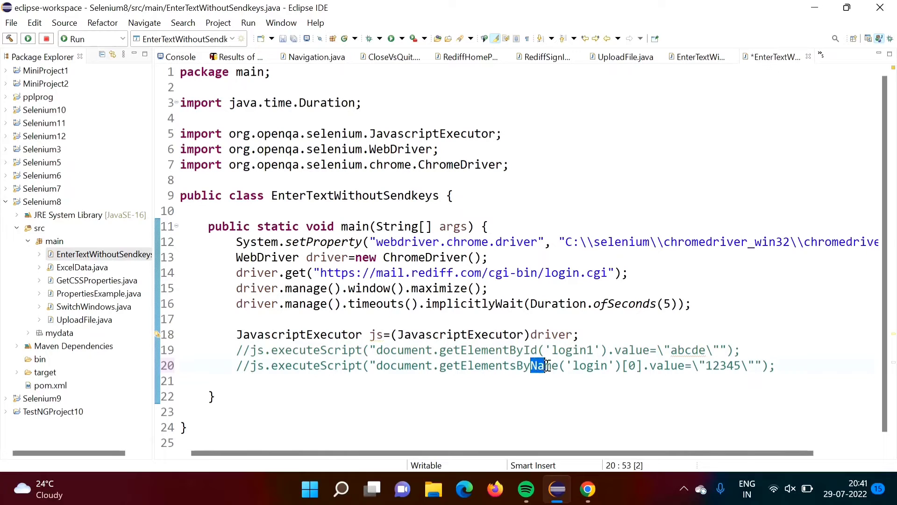
{"action": "left_click", "coordinate": [553, 380]}
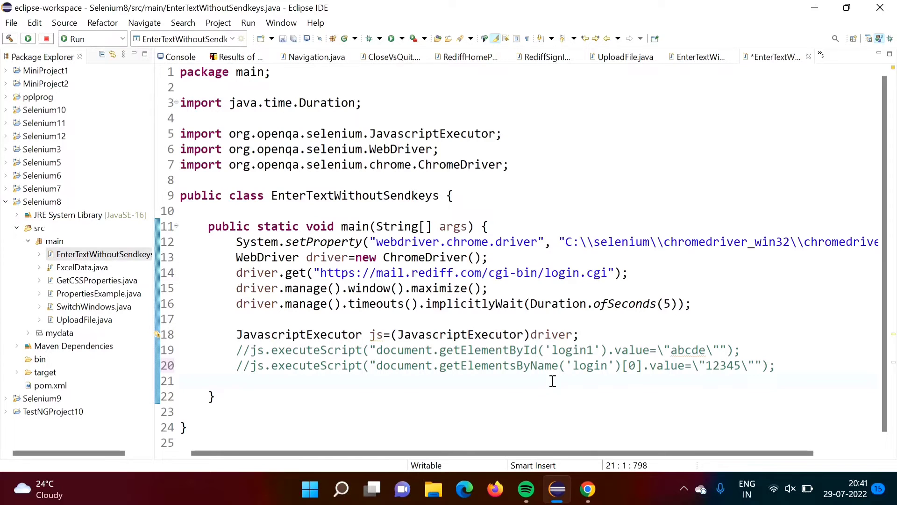
{"action": "left_click", "coordinate": [183, 381]}
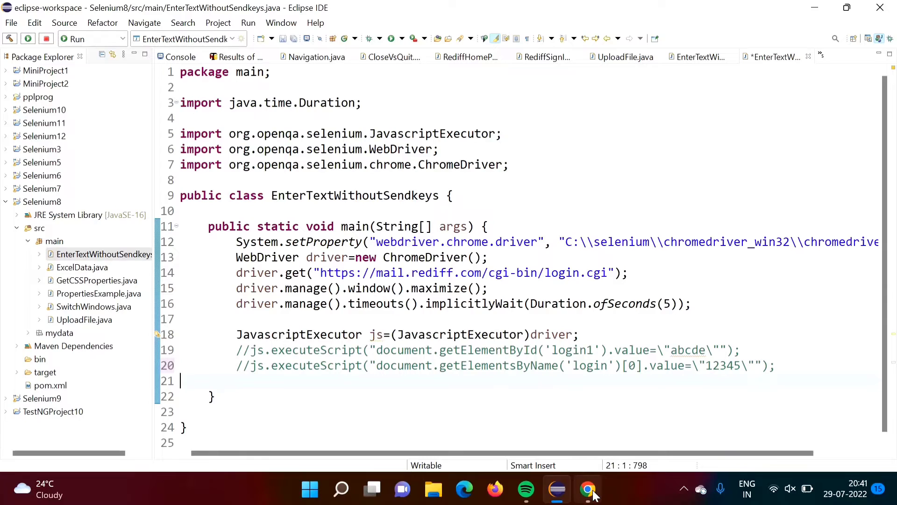
{"action": "left_click", "coordinate": [588, 489]}
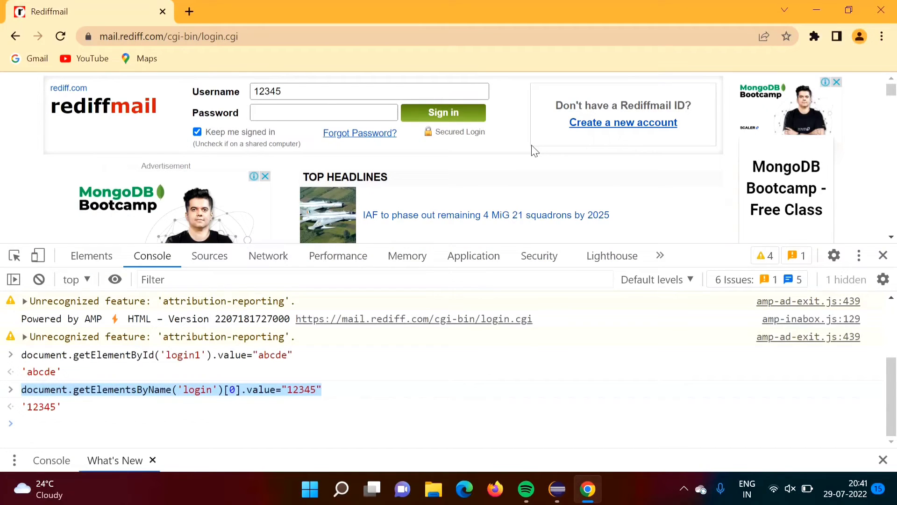
{"action": "mouse_move", "coordinate": [178, 102]}
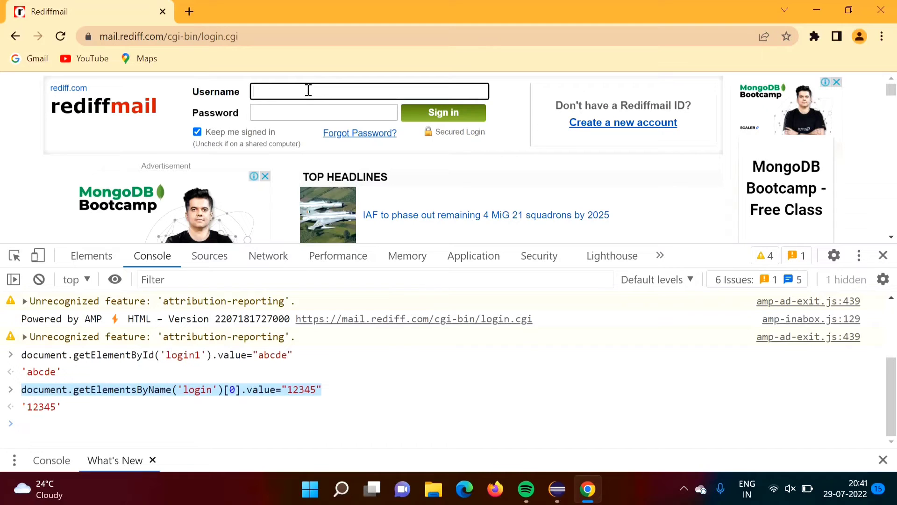
- Inspect the Rediffmail Username input in Chrome DevTools
{"action": "right_click", "coordinate": [369, 91]}
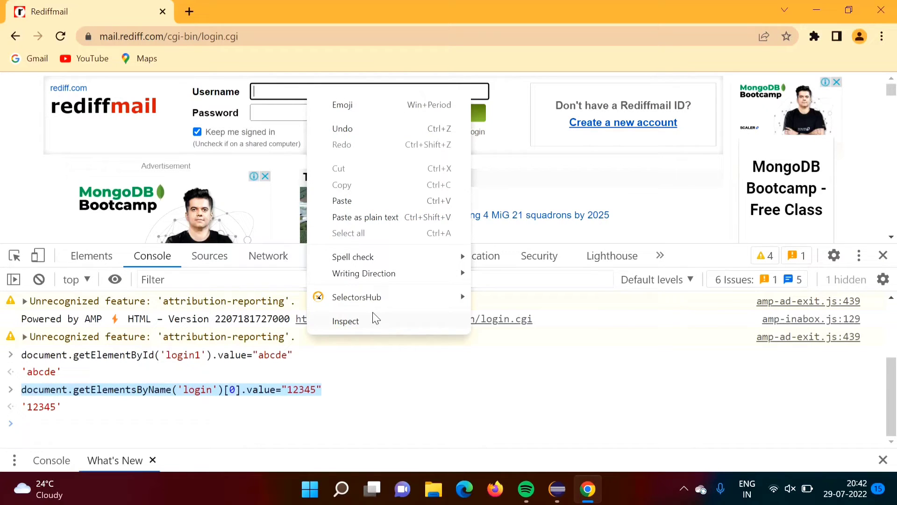
{"action": "left_click", "coordinate": [345, 320]}
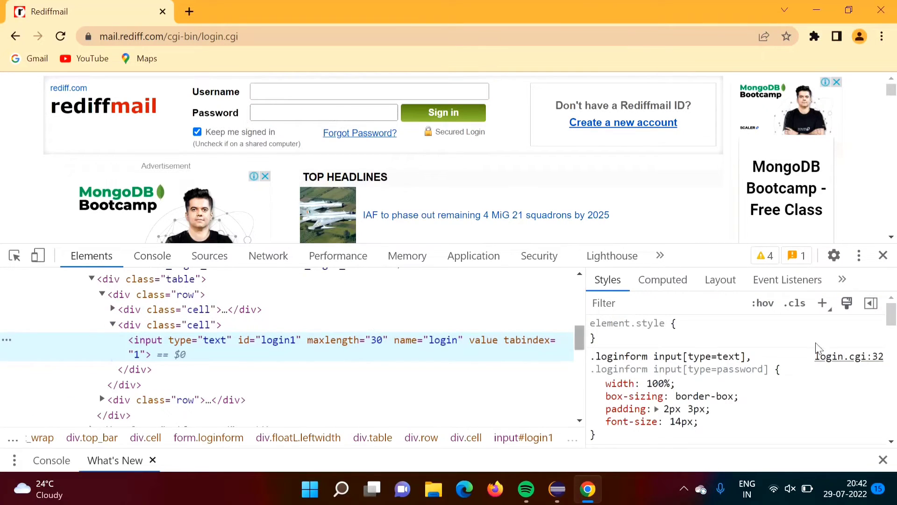
{"action": "left_click", "coordinate": [842, 279]}
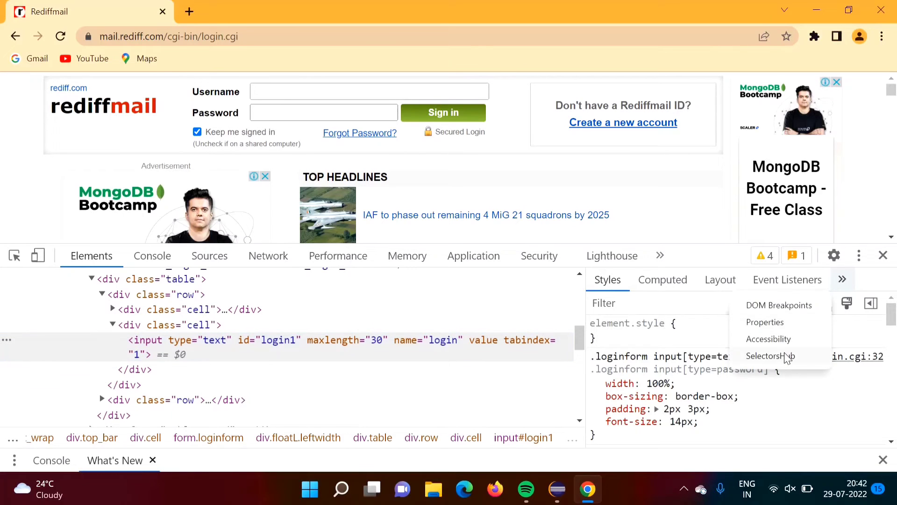
{"action": "right_click", "coordinate": [370, 92]}
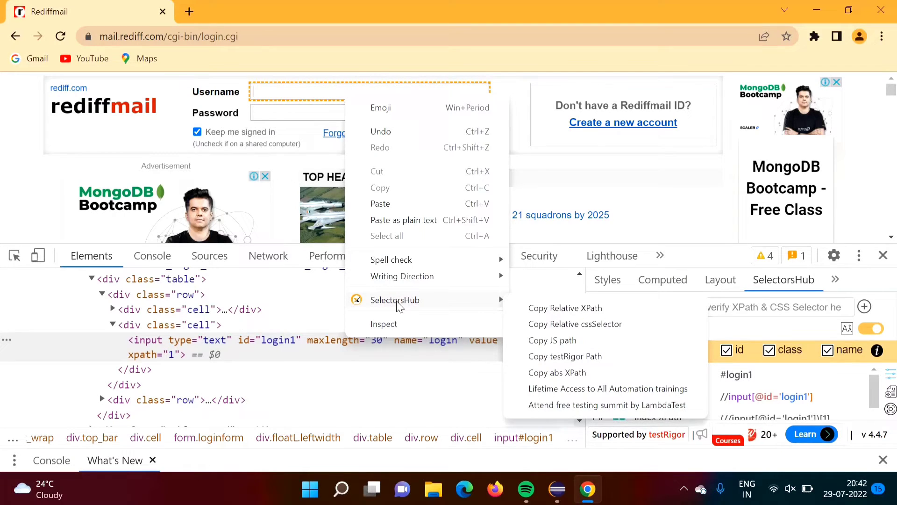
{"action": "mouse_move", "coordinate": [584, 321]}
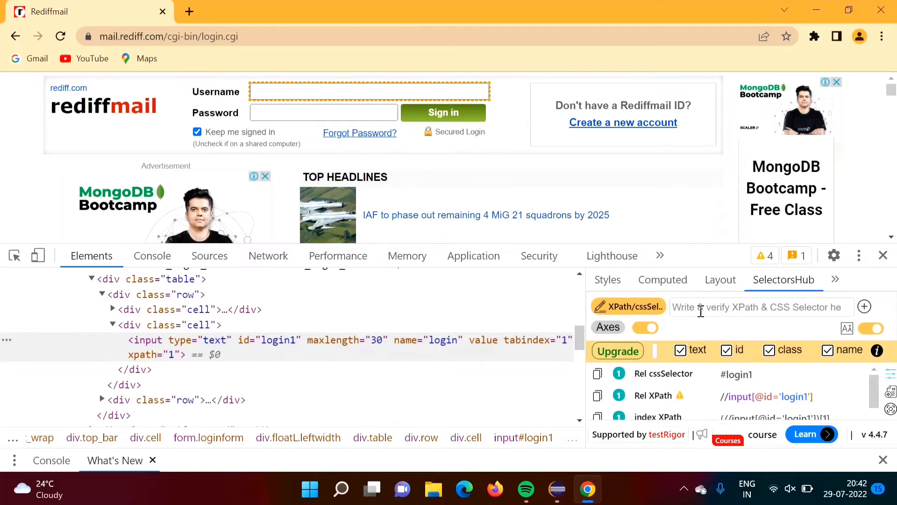
- Verify in SelectorsHub that #login1 matches exactly one element, then move to the Console
{"action": "type", "text": "#login1"}
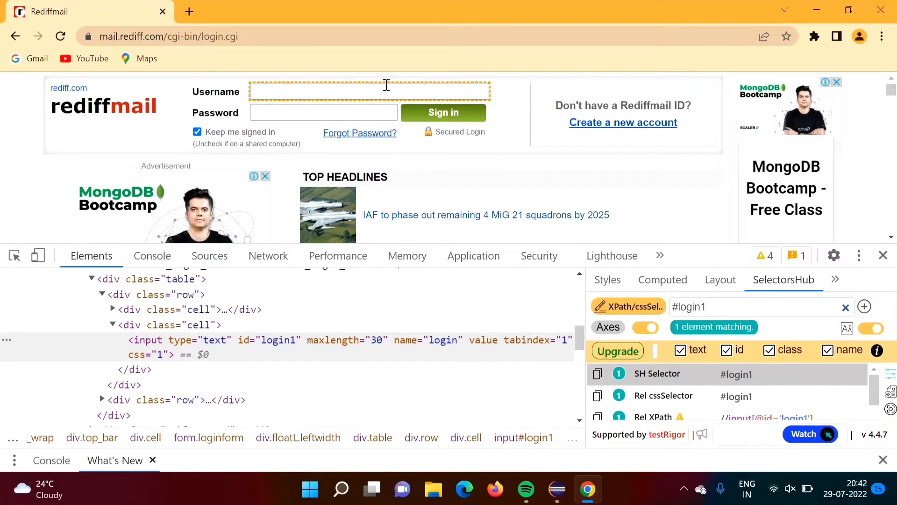
{"action": "triple_click", "coordinate": [689, 306]}
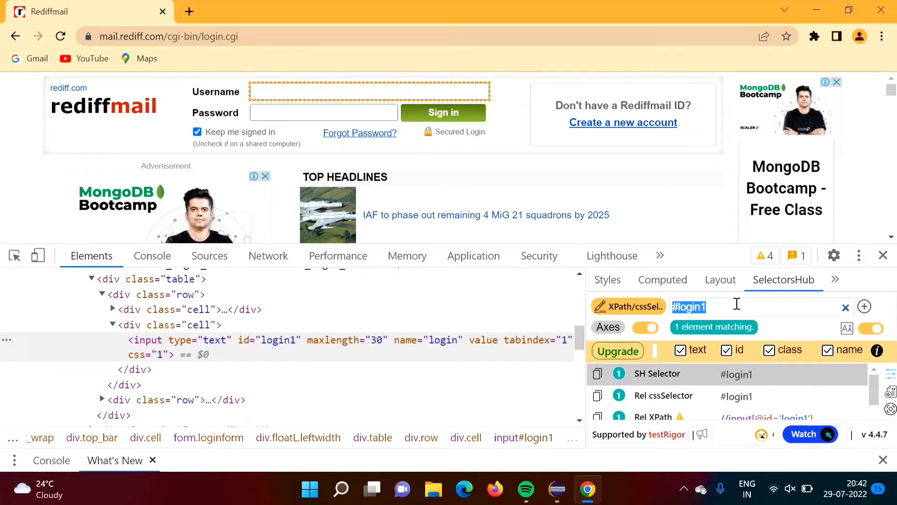
{"action": "mouse_move", "coordinate": [340, 97]}
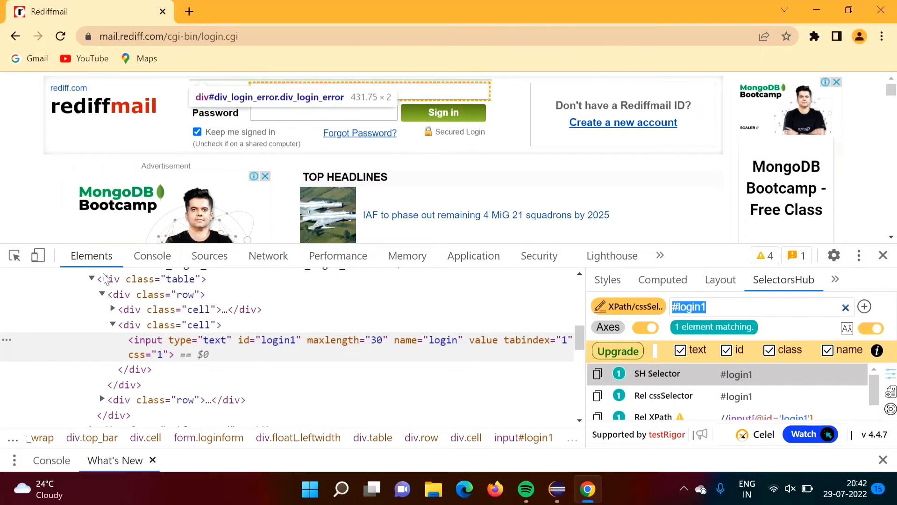
{"action": "left_click", "coordinate": [153, 255]}
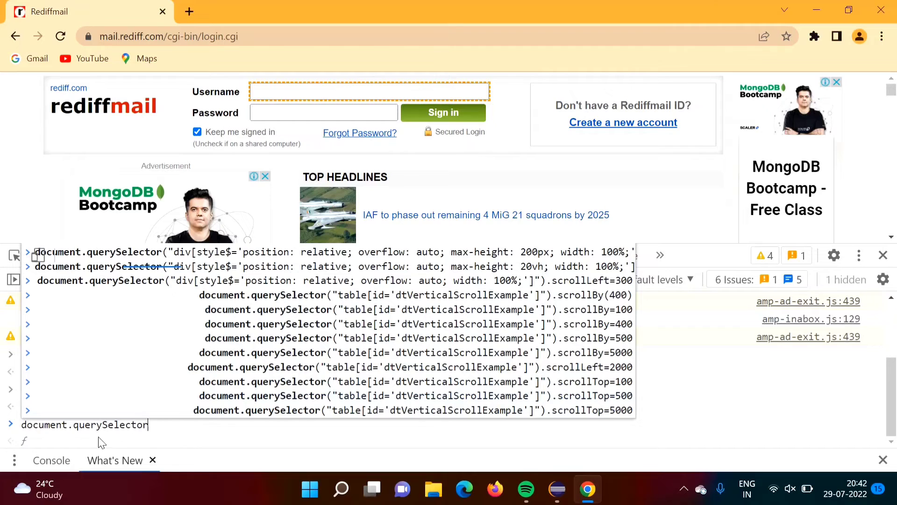
{"action": "mouse_move", "coordinate": [681, 218]}
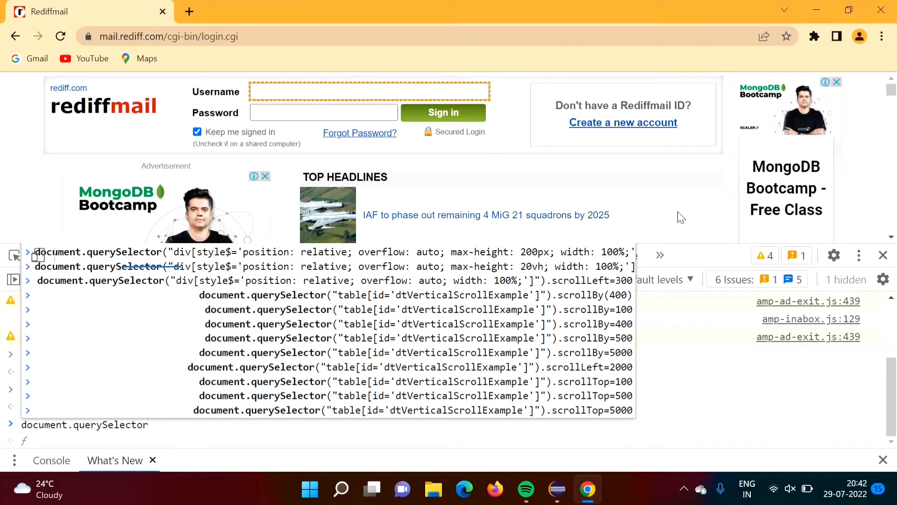
{"action": "mouse_move", "coordinate": [116, 440]}
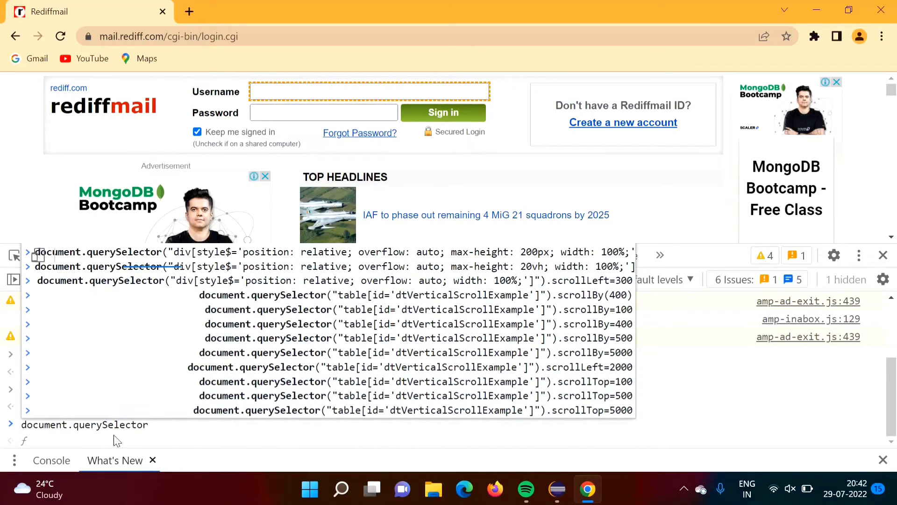
{"action": "mouse_move", "coordinate": [159, 431]}
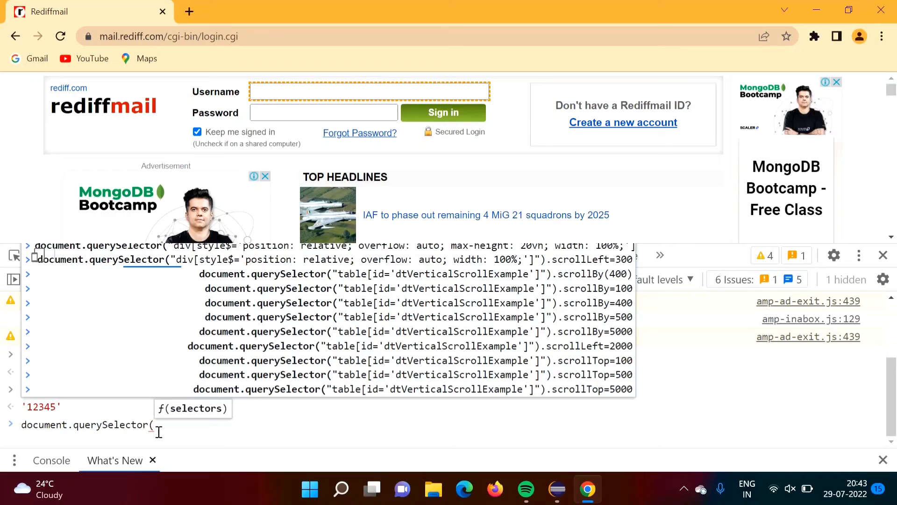
{"action": "type", "text": "'#login1')"}
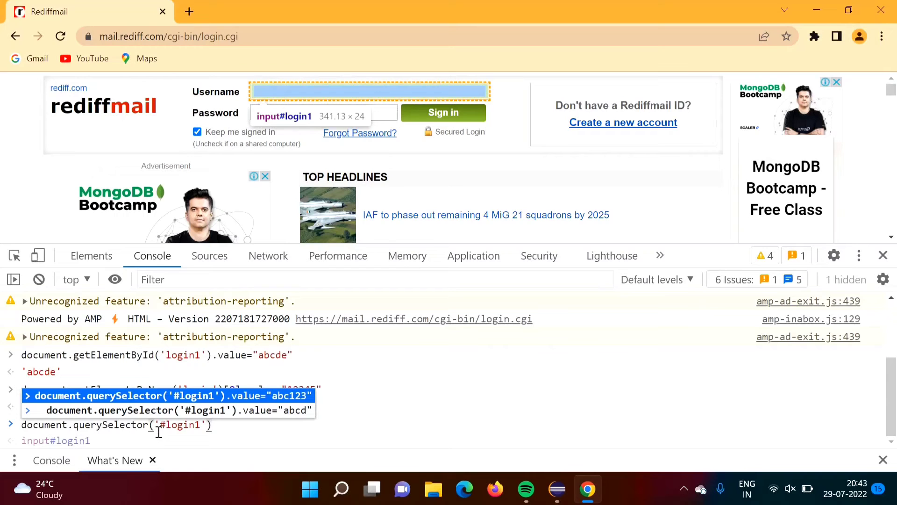
{"action": "type", "text": ".value=\""}
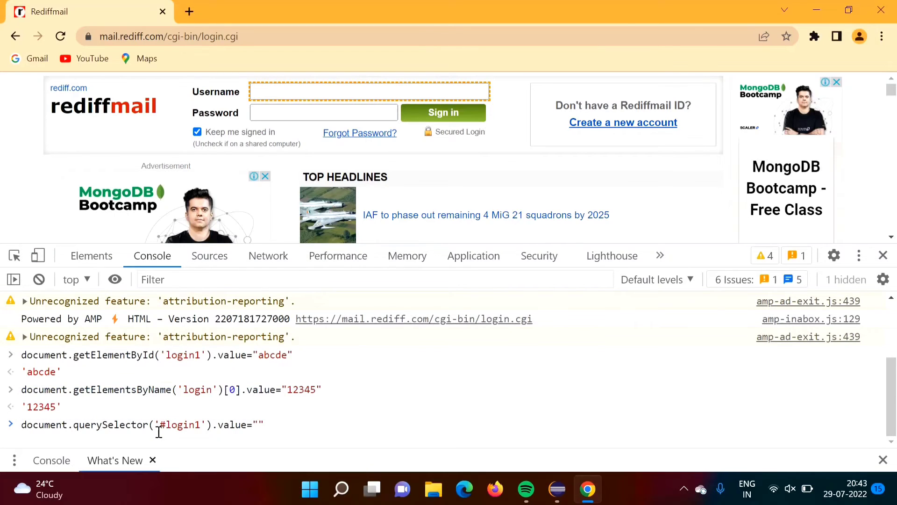
{"action": "type", "text": "a"}
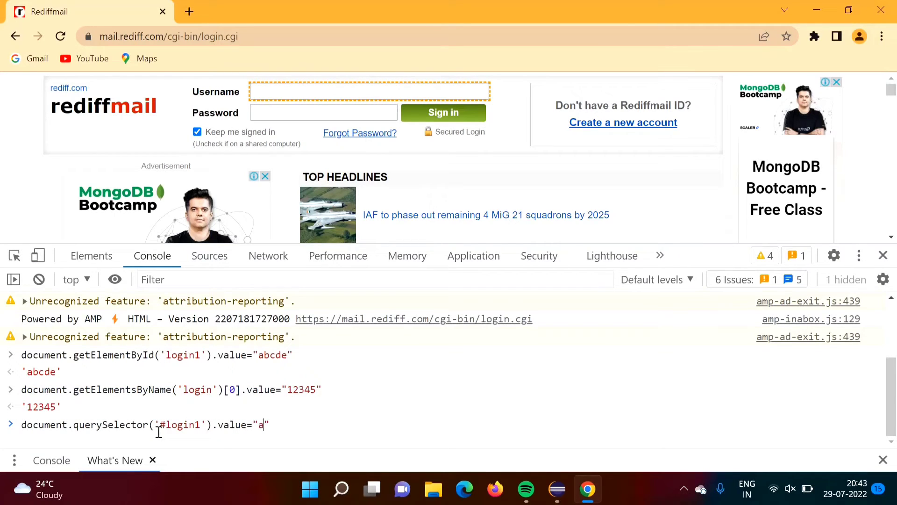
{"action": "type", "text": "bcd123"}
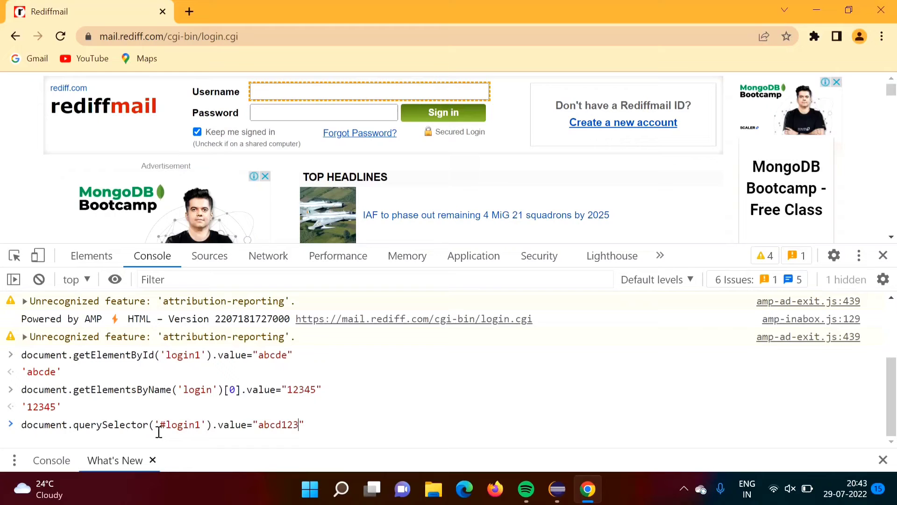
{"action": "type", "text": "4"}
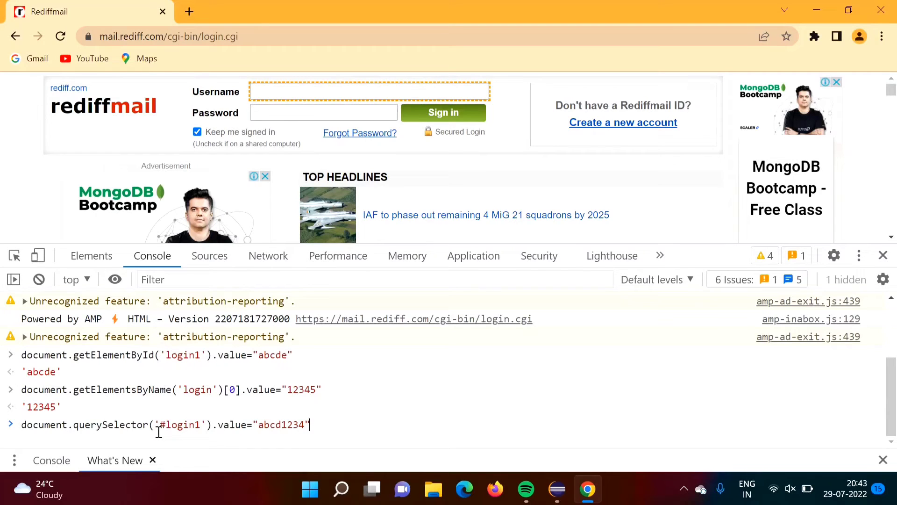
{"action": "key", "text": "Return"}
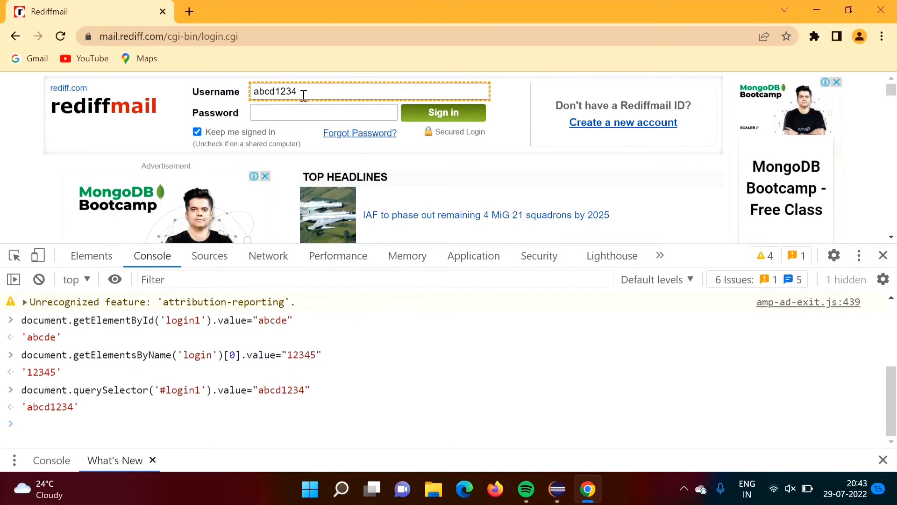
{"action": "mouse_move", "coordinate": [97, 412]}
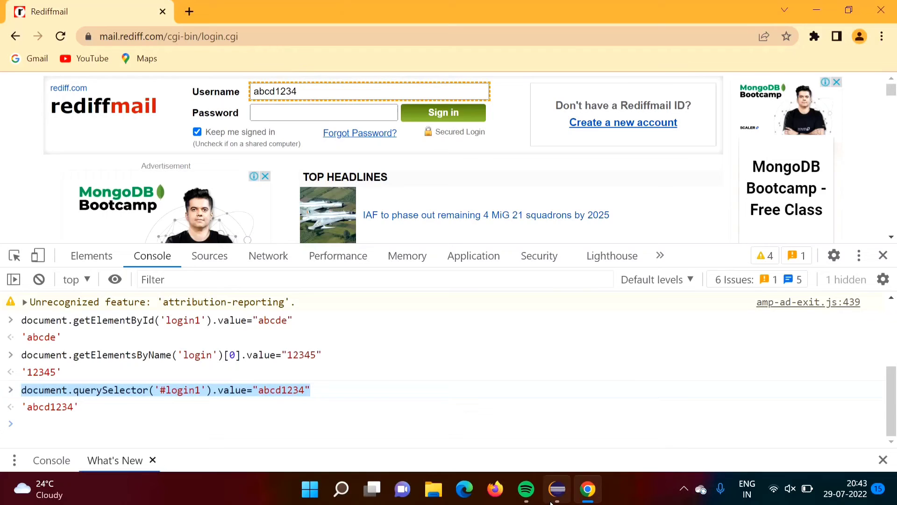
{"action": "left_click", "coordinate": [555, 489]}
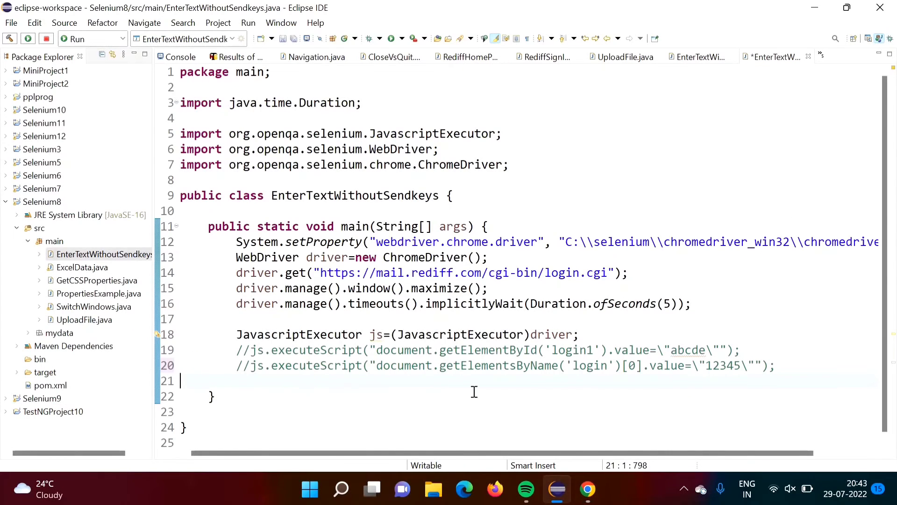
{"action": "type", "text": "js"}
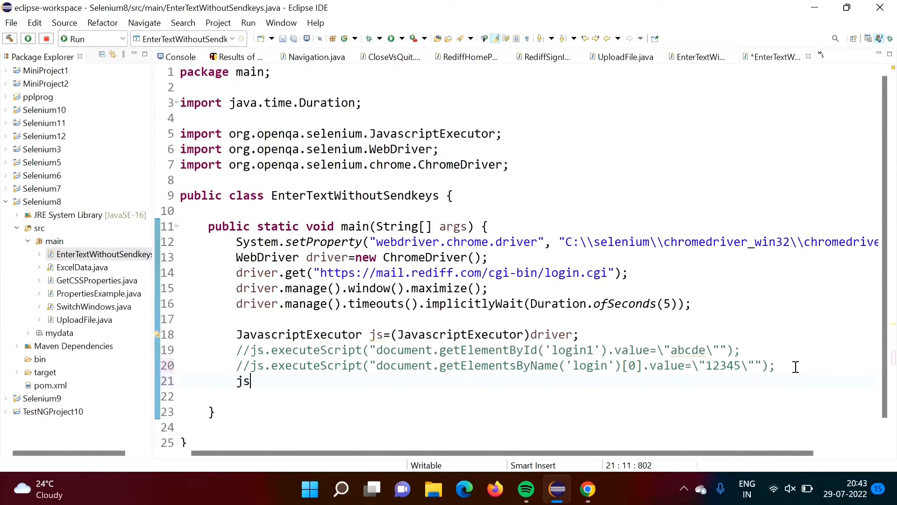
{"action": "type", "text": ".executeScript(null, args"}
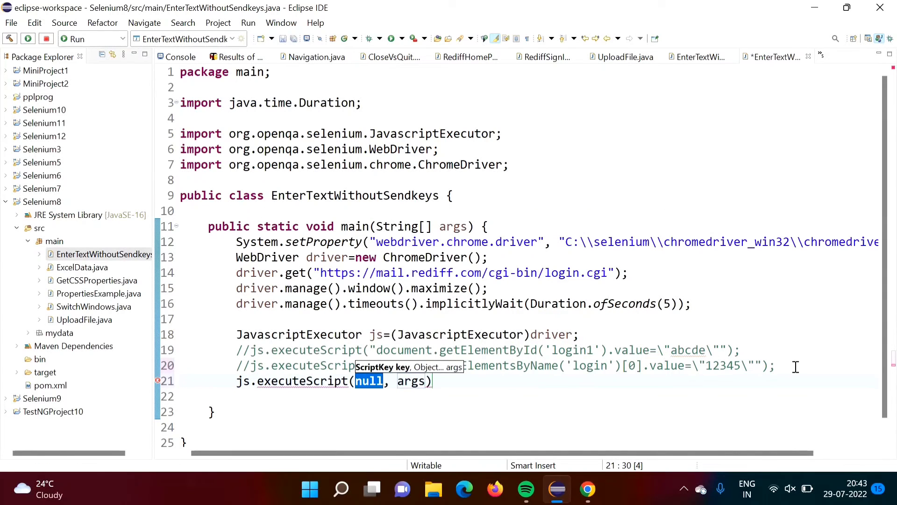
{"action": "key", "text": "Delete"}
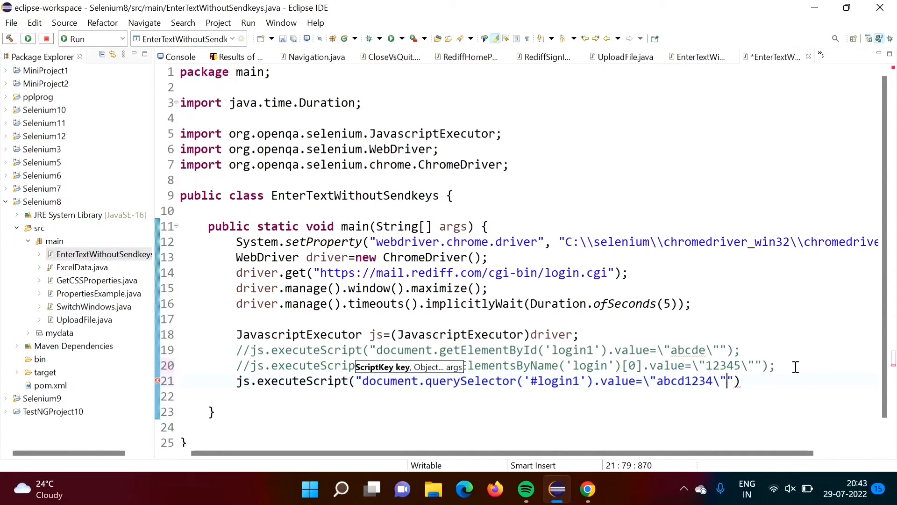
{"action": "type", "text": ");"}
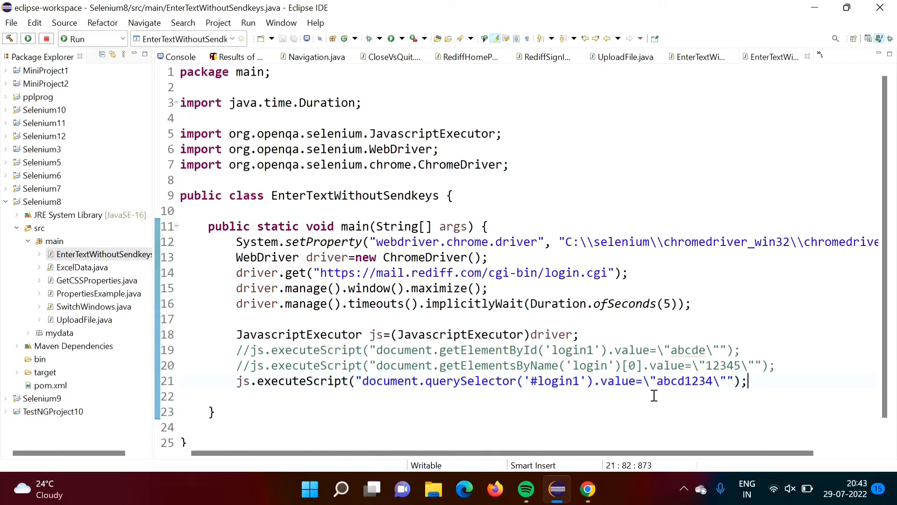
{"action": "mouse_move", "coordinate": [97, 254]}
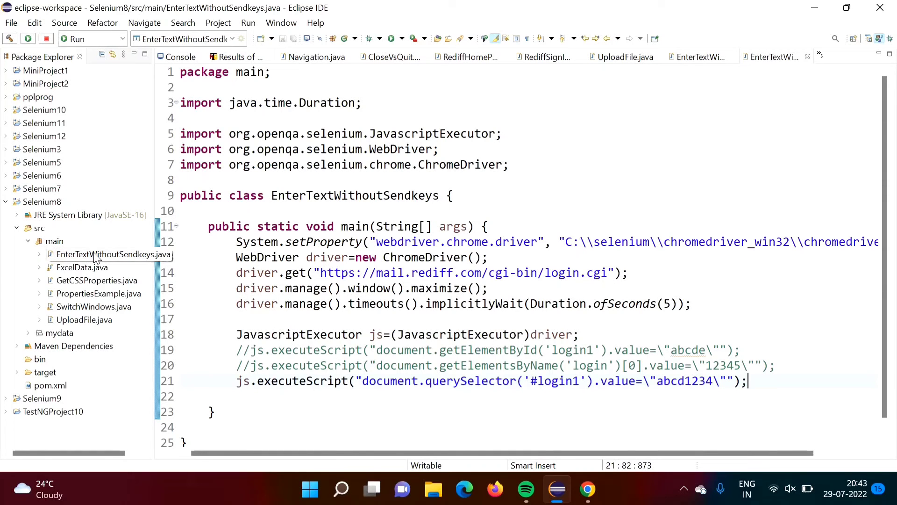
- Run EnterTextWithoutSendkeys as a Java Application and confirm Chrome's Username shows abcd1234
{"action": "right_click", "coordinate": [106, 254]}
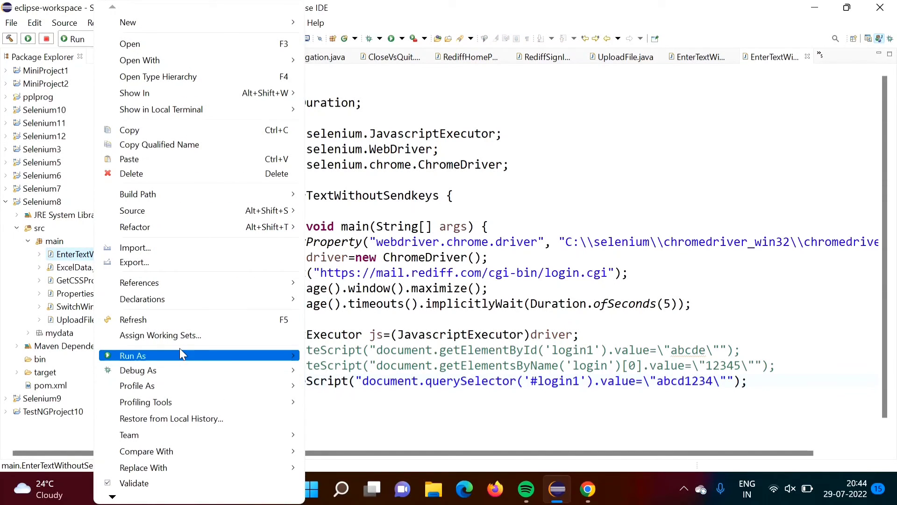
{"action": "left_click", "coordinate": [132, 355]}
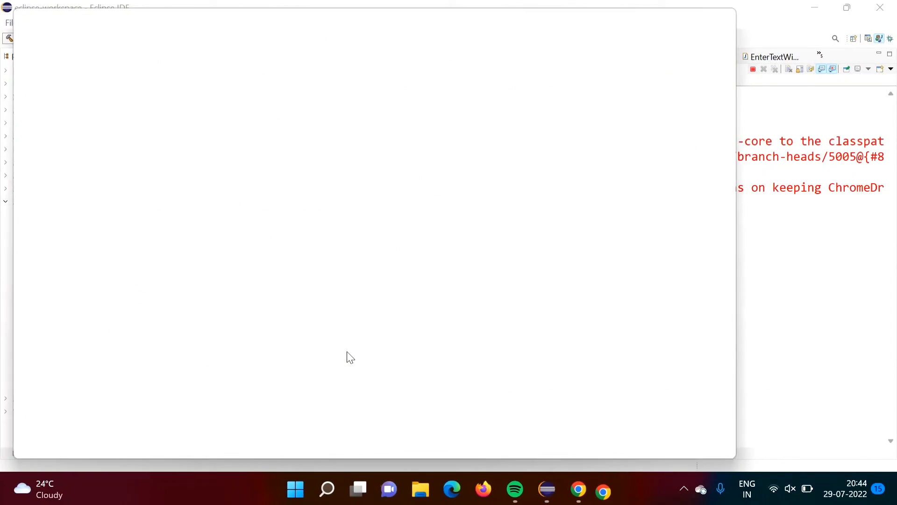
{"action": "left_click", "coordinate": [602, 489]}
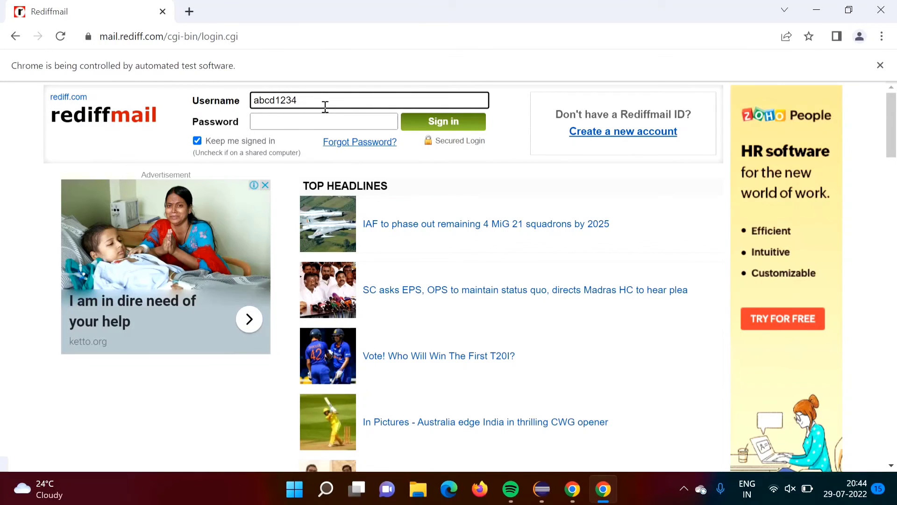
{"action": "mouse_move", "coordinate": [538, 95]}
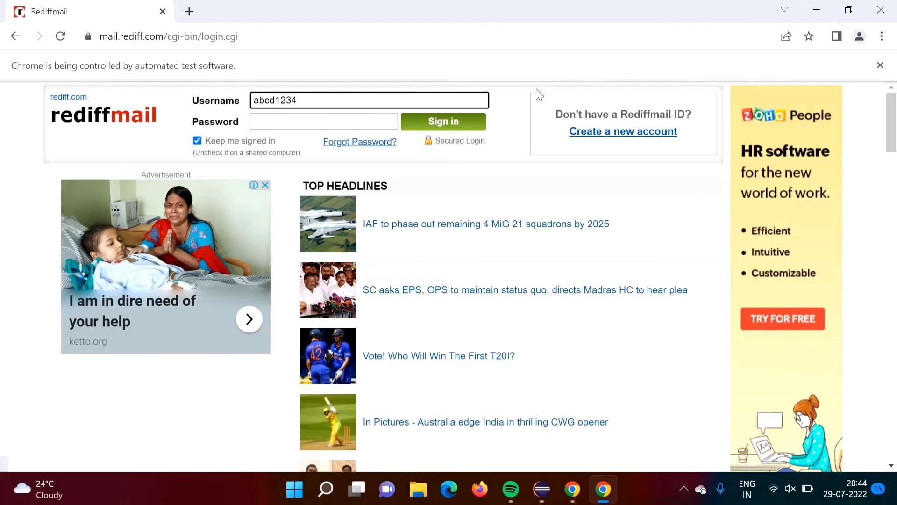
{"action": "mouse_move", "coordinate": [431, 58]}
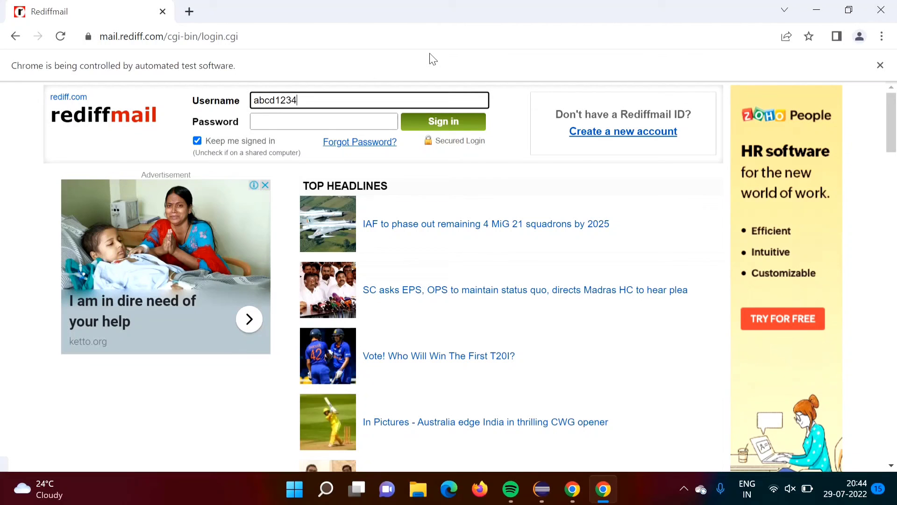
{"action": "left_click", "coordinate": [541, 489]}
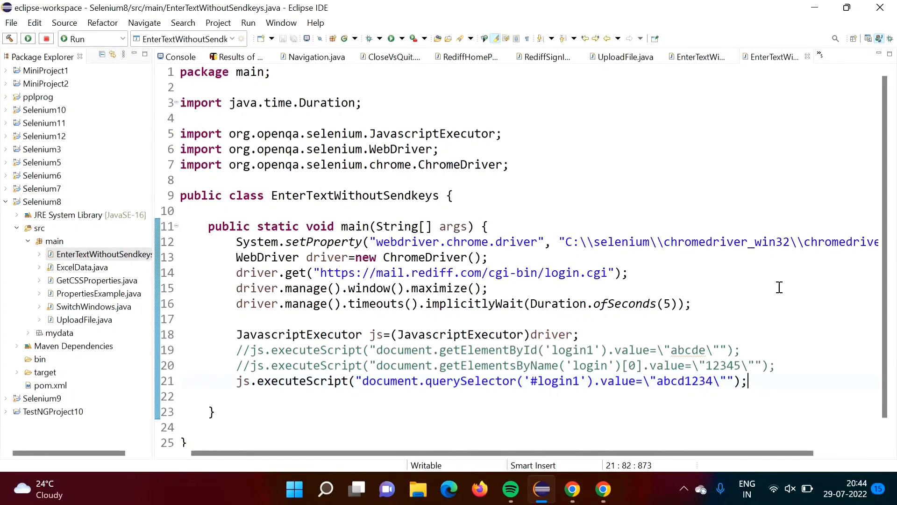